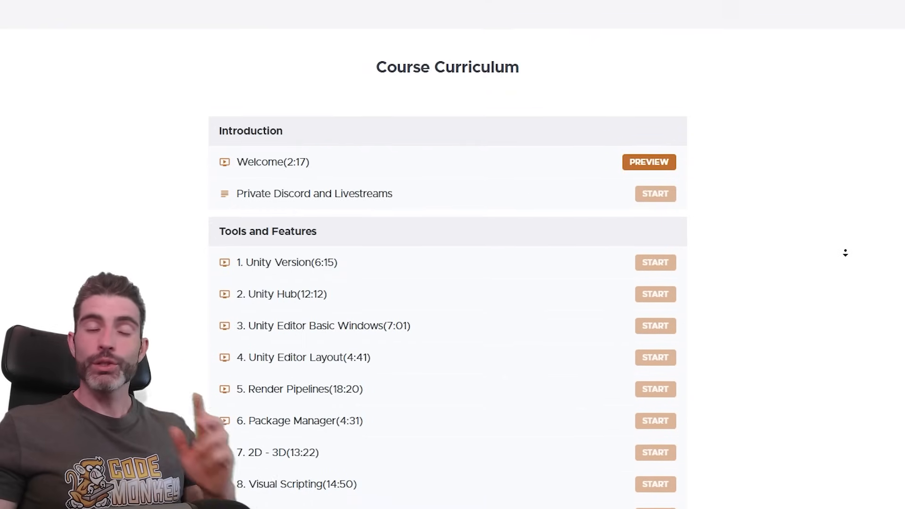
Step: Scroll through the Unity Hub Installs page and bring up the editor with SampleScene's Hierarchy, Scene, Inspector and Project windows
scroll("down", 3)
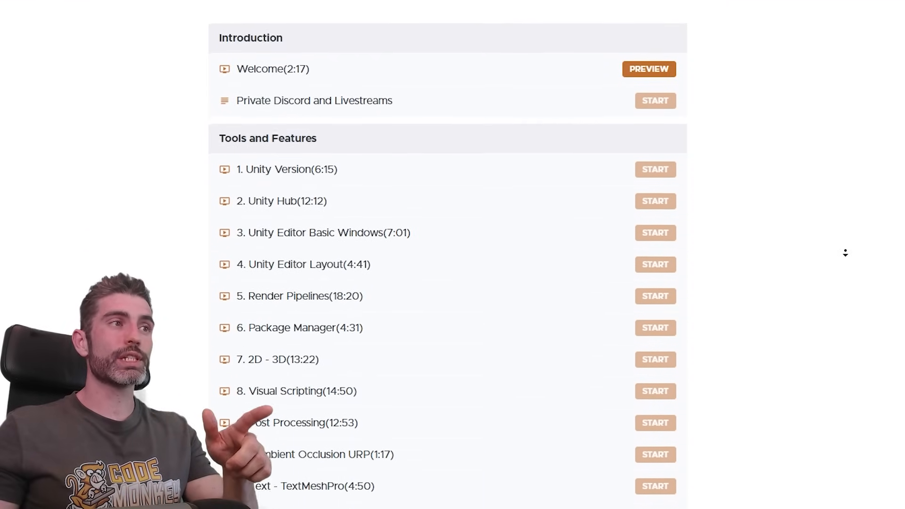
scroll("down", 3)
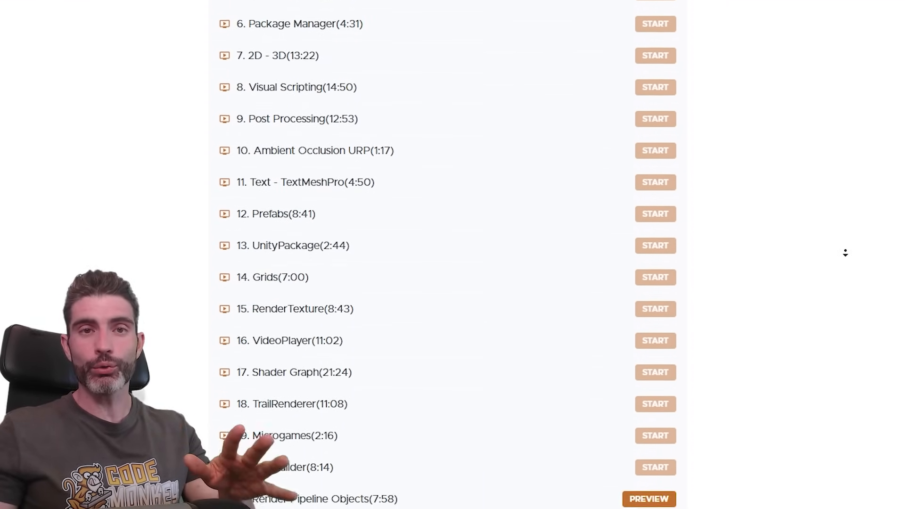
scroll("down", 3)
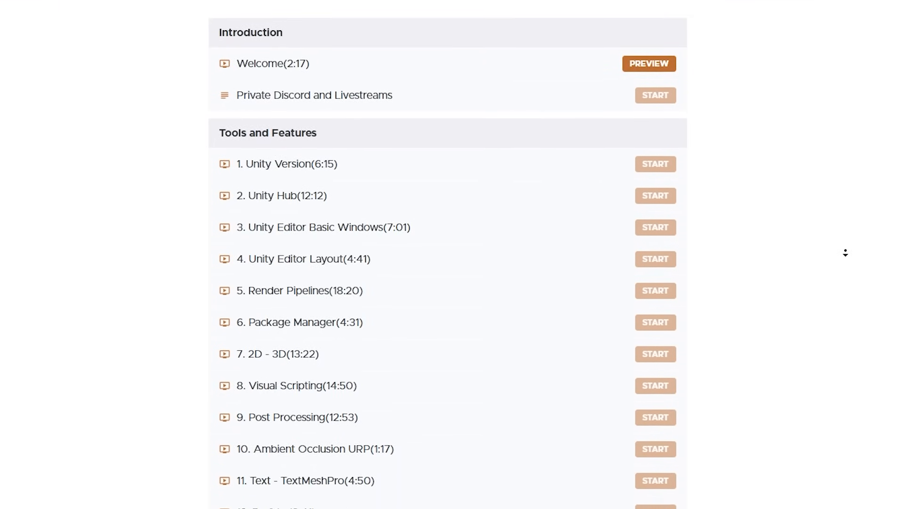
scroll("down", 3)
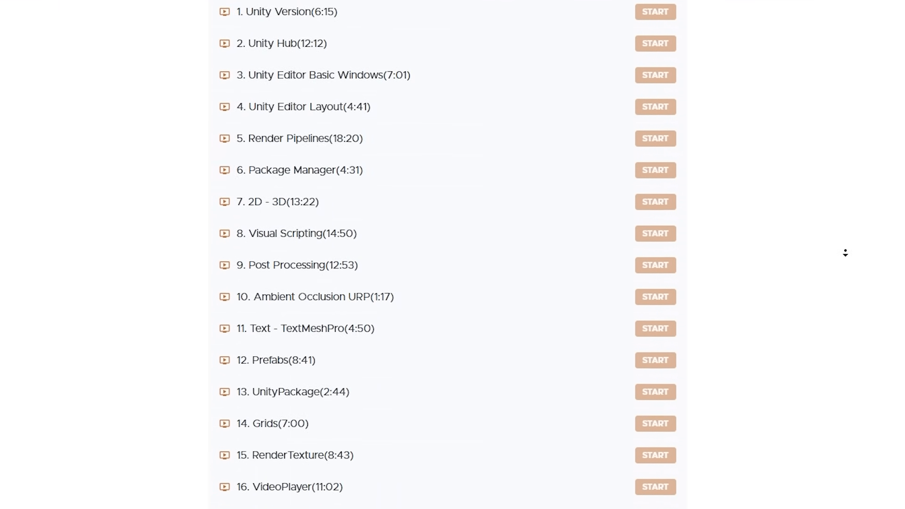
scroll("down", 3)
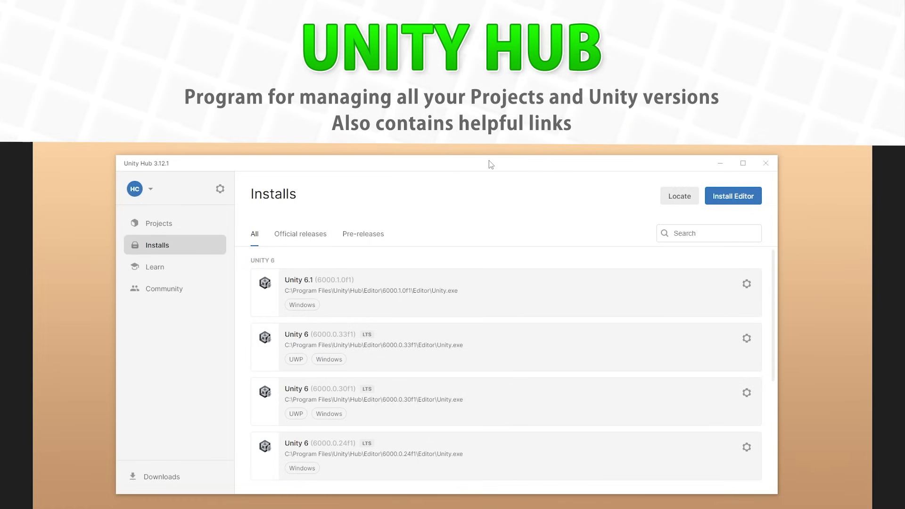
mouse_move(149, 266)
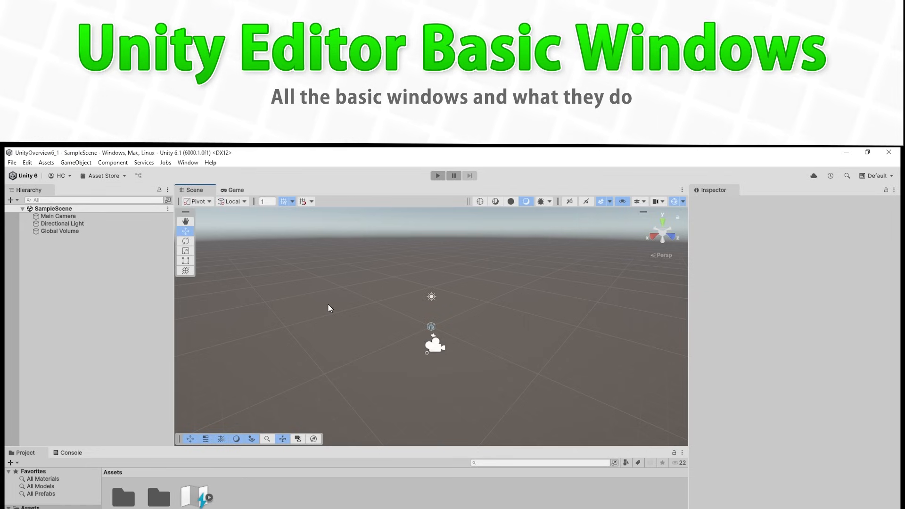
left_click(876, 176)
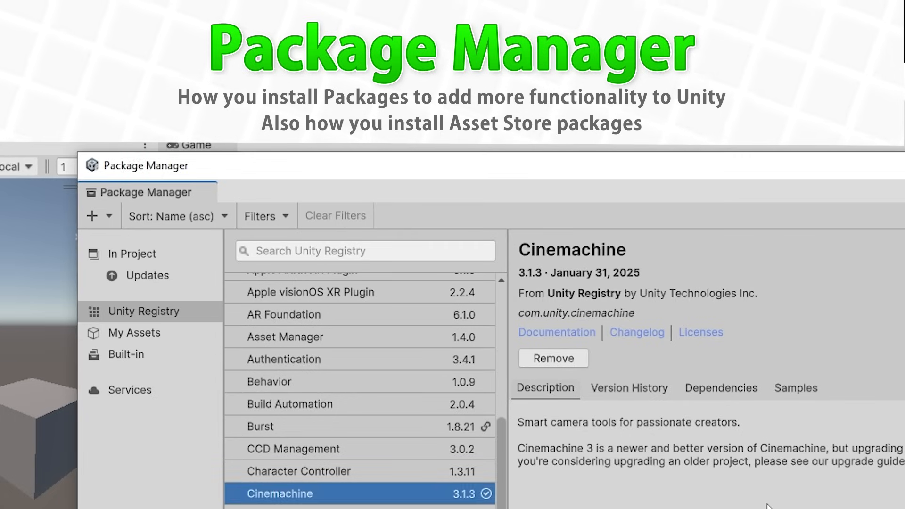
mouse_move(799, 484)
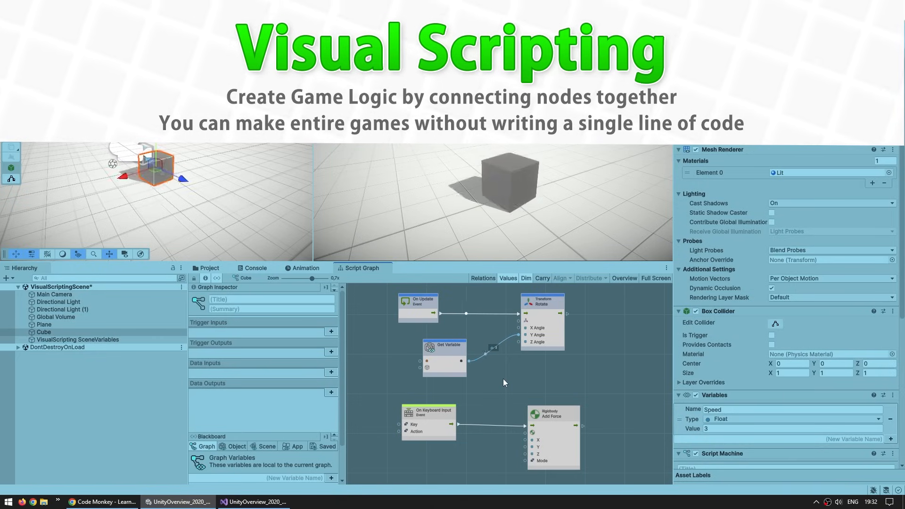
Step: Use Add Override on the global Volume component to show the Post-processing effects list
scroll("down", 3)
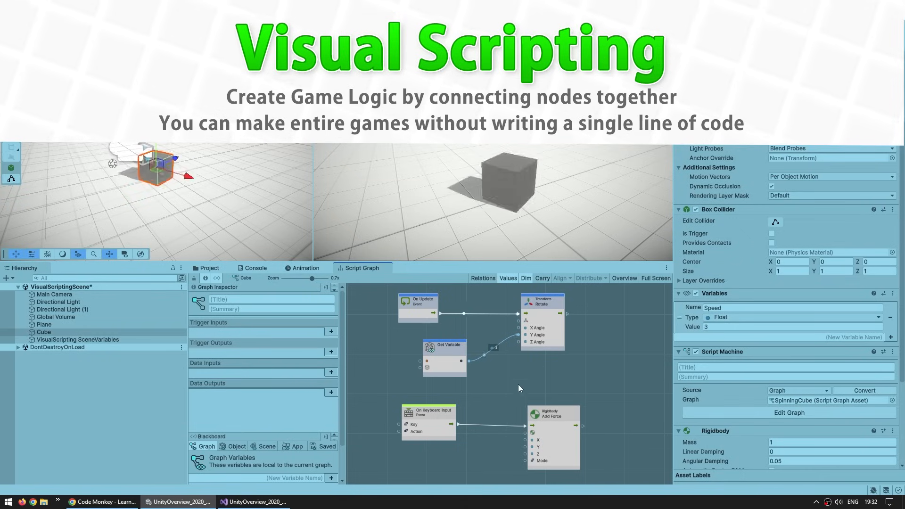
left_click(418, 307)
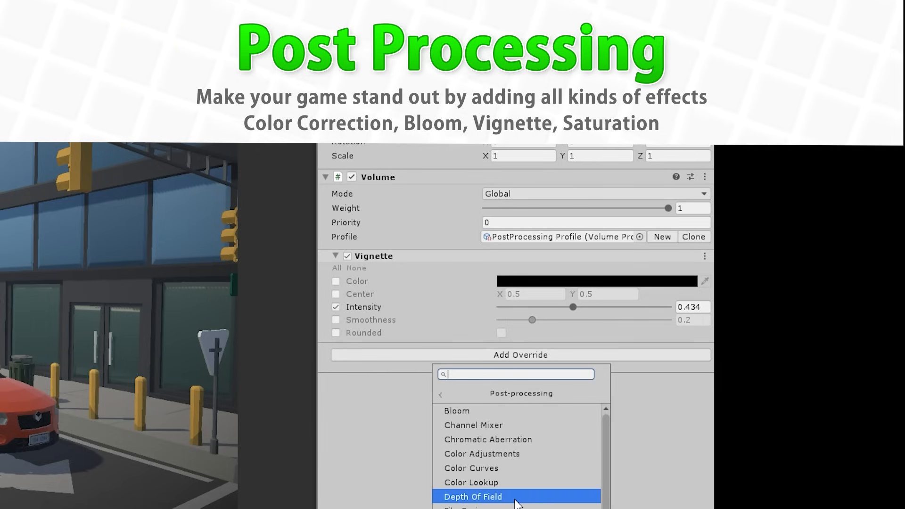
Step: Add a Bloom override, then raise the Screen Space Ambient Occlusion intensity and direct lighting strength
left_click(456, 410)
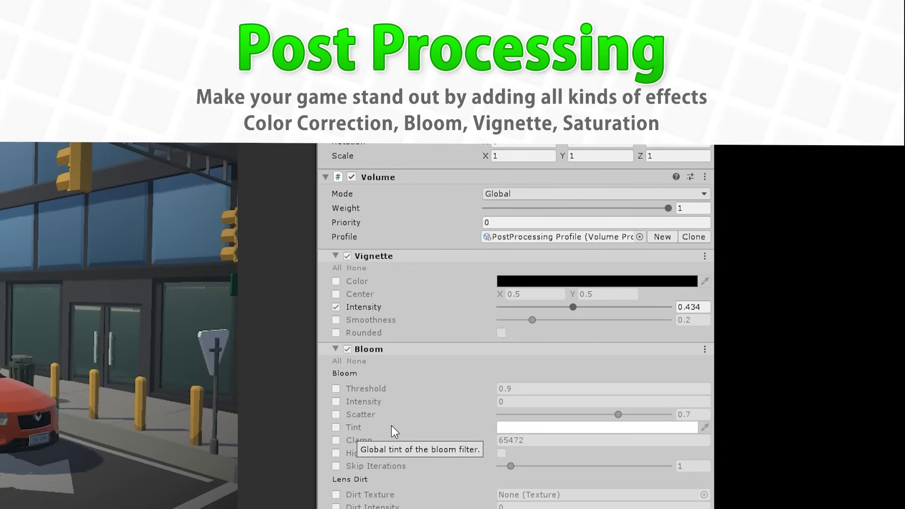
mouse_move(444, 416)
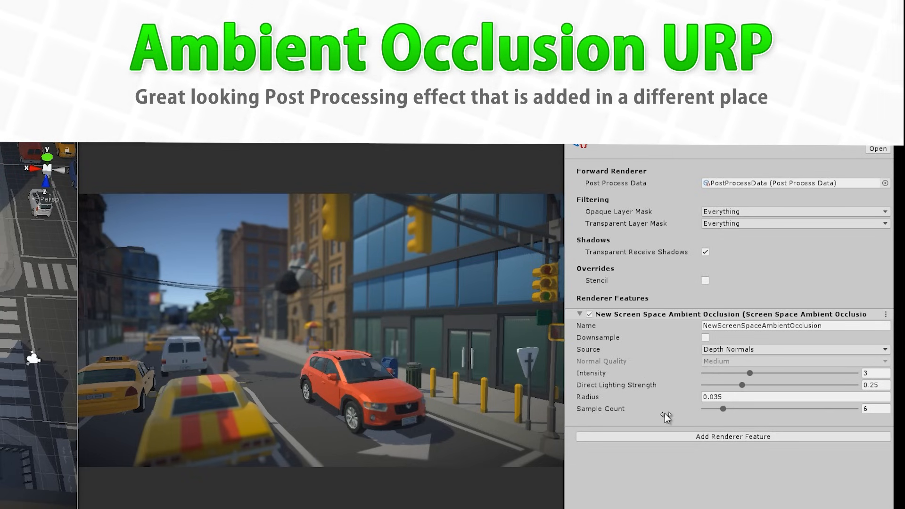
left_click_drag(748, 374, 808, 374)
type("0.19")
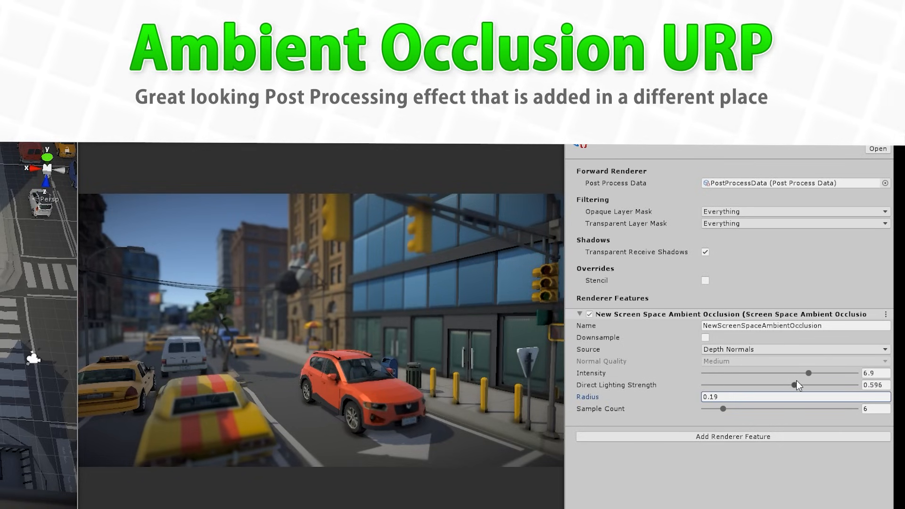
left_click_drag(792, 385, 800, 385)
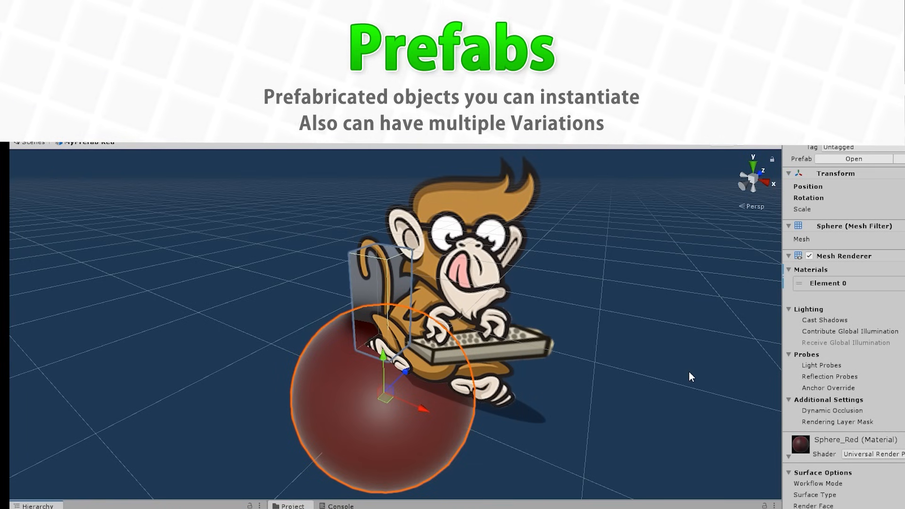
Step: Select the green cube and drag it along the grid with snapping to a new spot
left_click(827, 283)
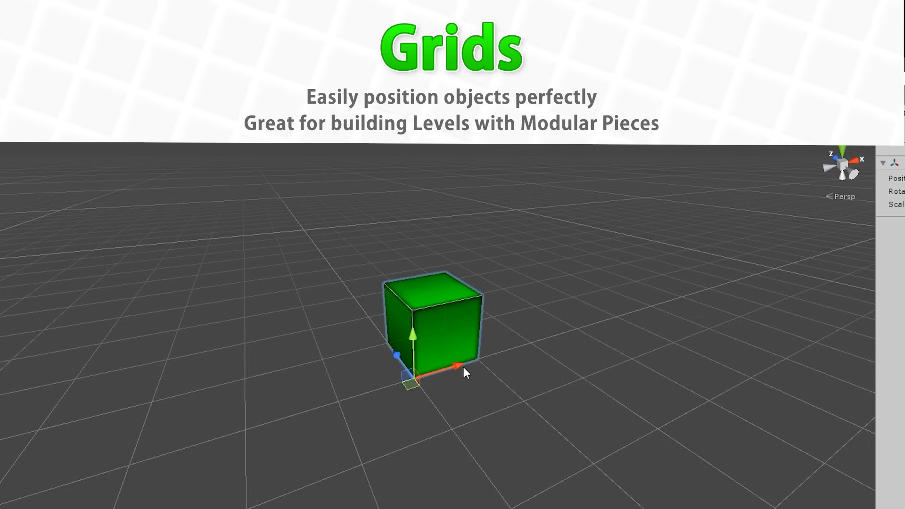
left_click_drag(456, 366, 647, 306)
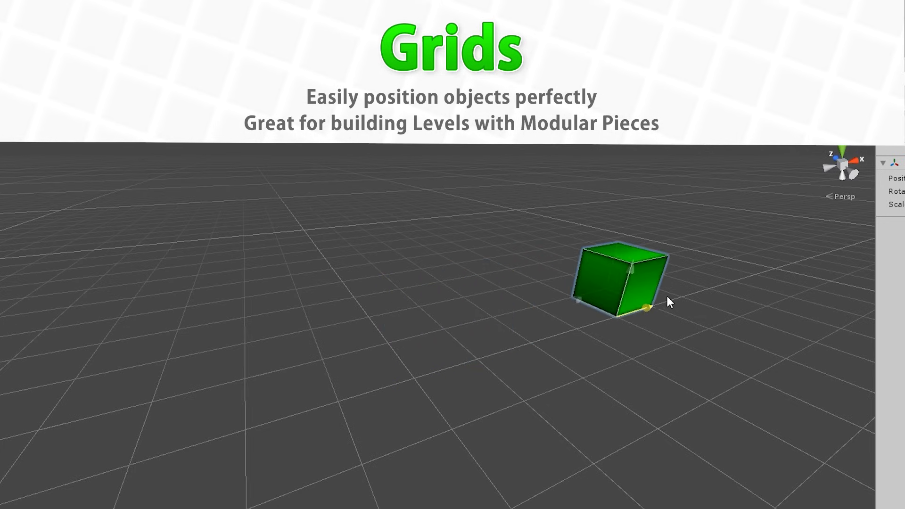
left_click_drag(645, 307, 433, 364)
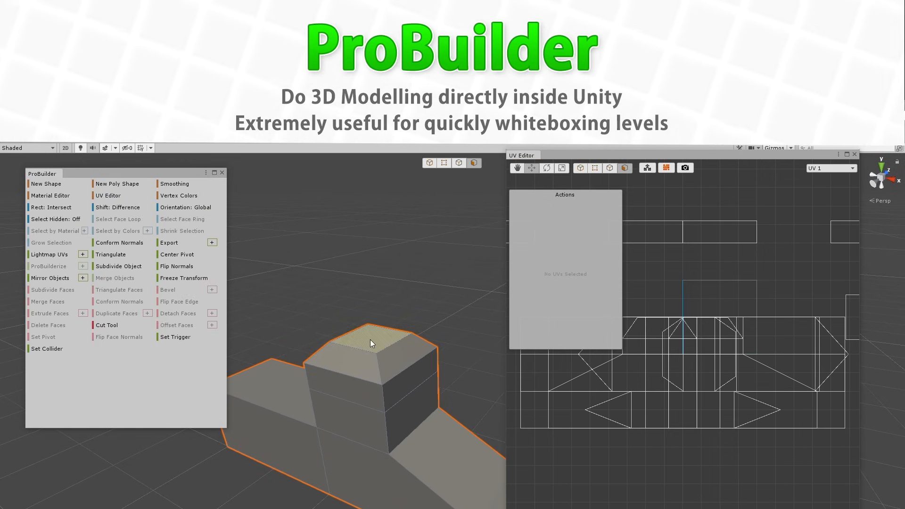
Step: Select the block's top face, switch to a lower face and adjust it in the UV Editor
left_click(748, 369)
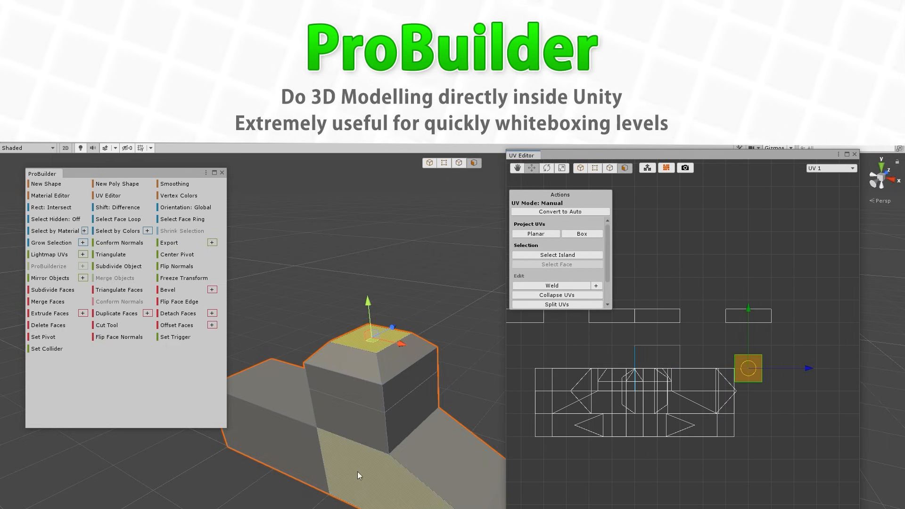
left_click(559, 211)
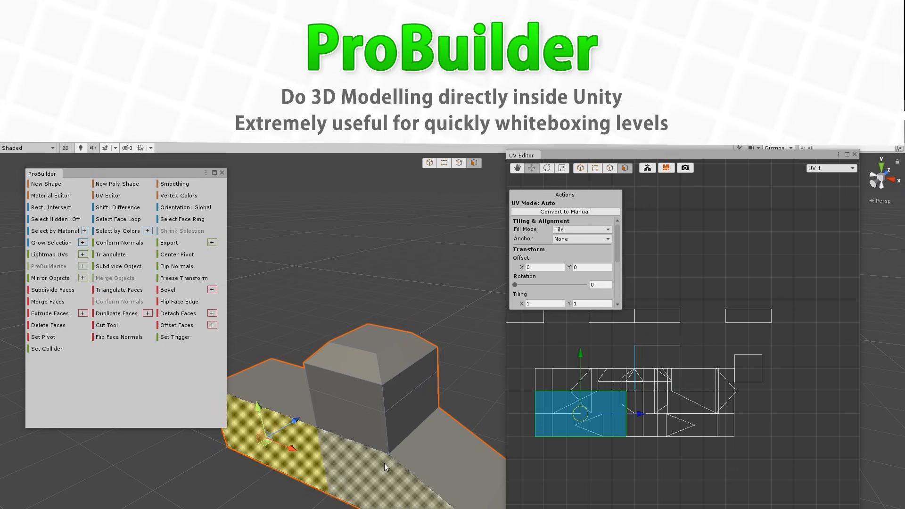
left_click_drag(577, 410, 669, 413)
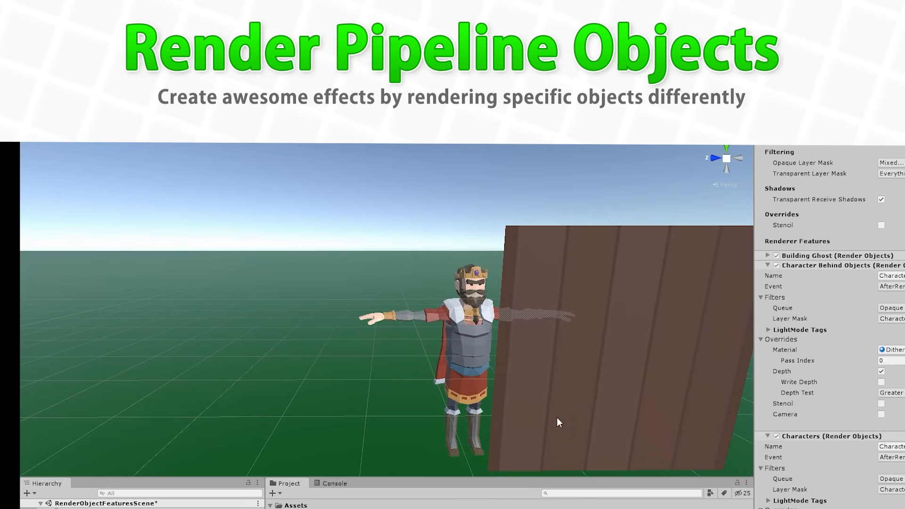
Step: Move the Scene view around the character showing through the wooden wall as a dithered silhouette
left_click_drag(559, 423, 746, 342)
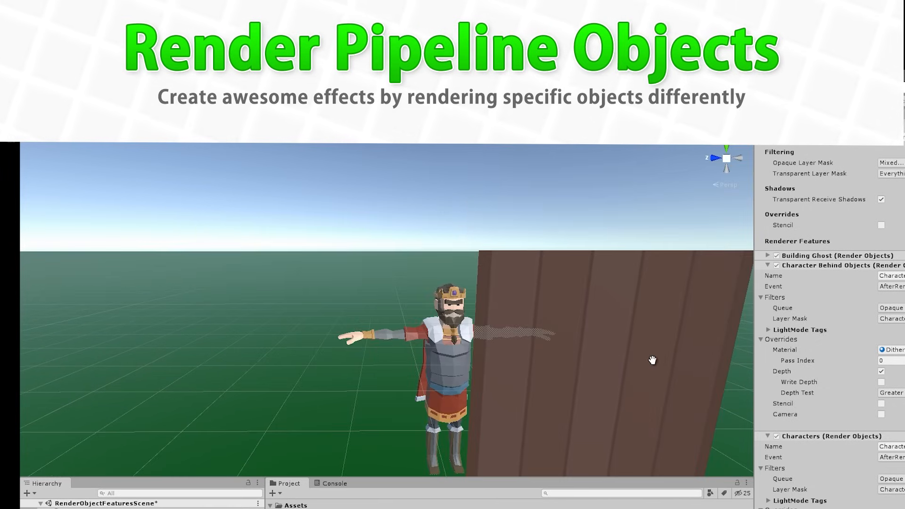
left_click_drag(653, 361, 372, 324)
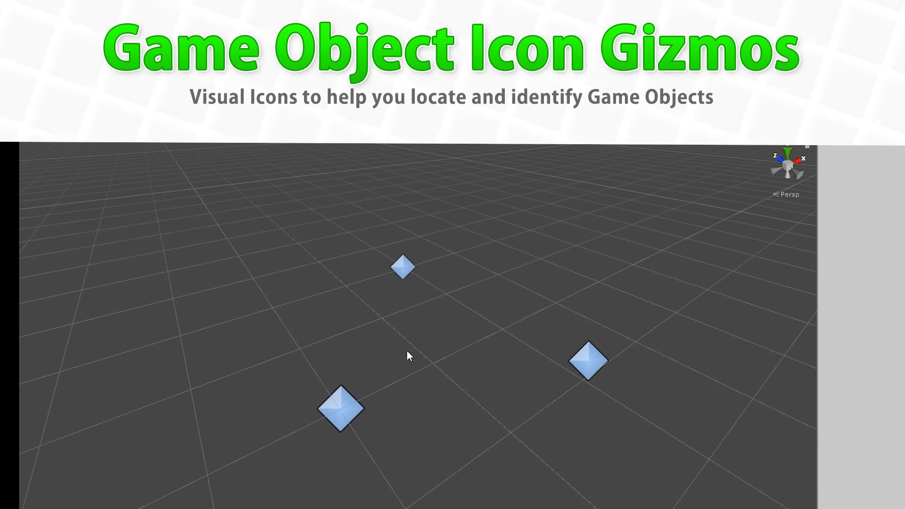
mouse_move(449, 350)
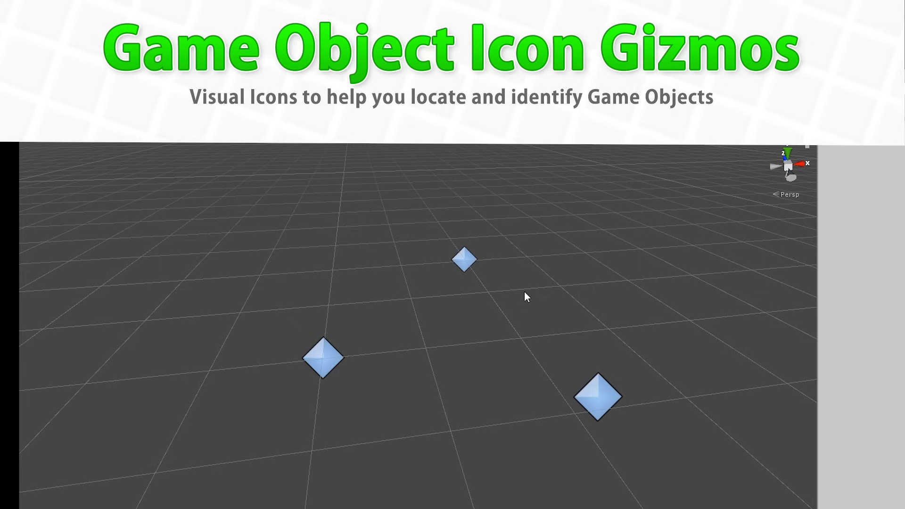
mouse_move(569, 351)
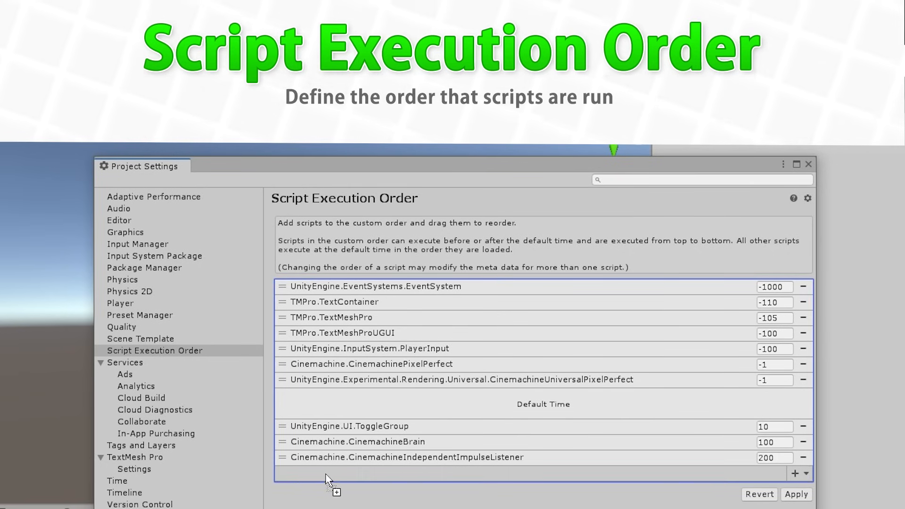
Step: Add ScriptA to the Script Execution Order list at 300 and drag it into place
left_click(796, 473)
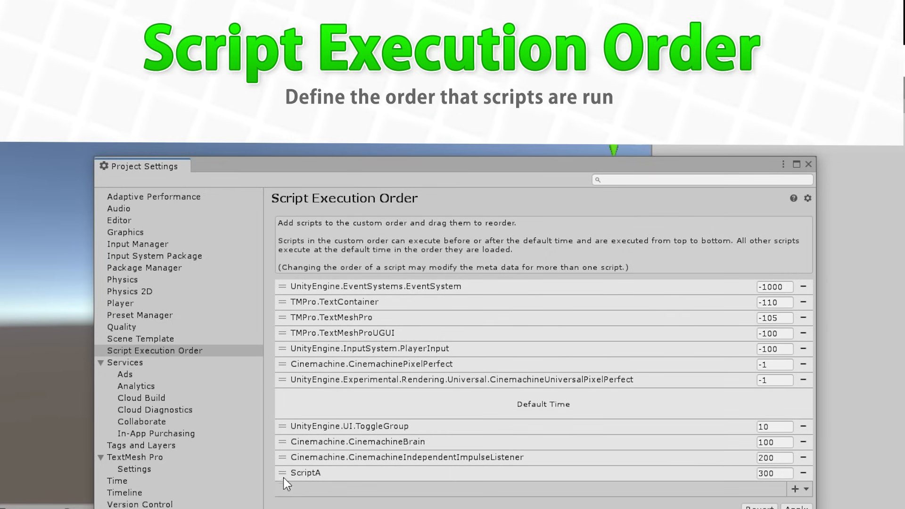
left_click_drag(300, 473, 305, 418)
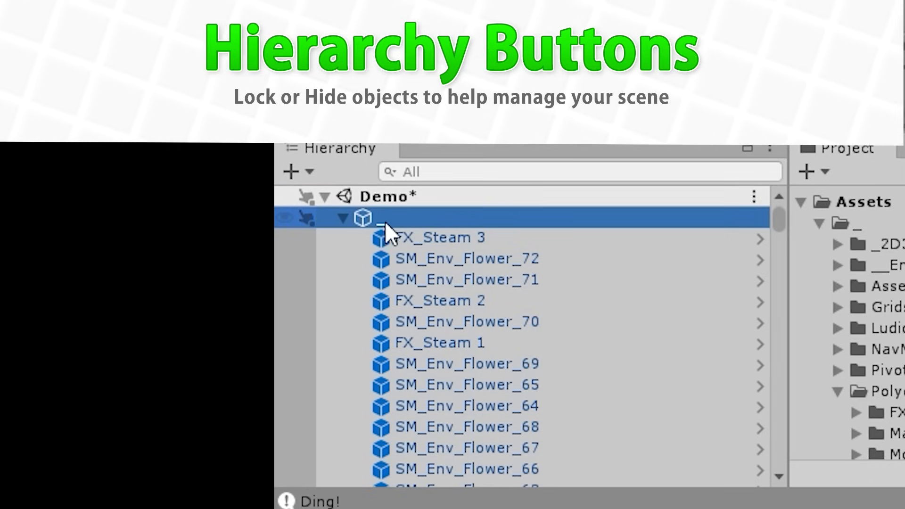
Step: Reposition the agent on the baked NavMesh, then tick .csproj generation for package sources under External Tools
left_click(304, 218)
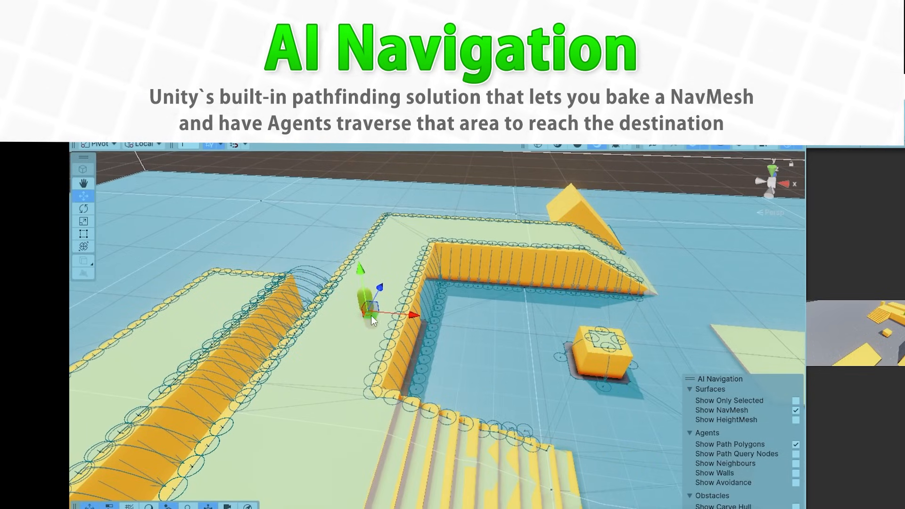
left_click_drag(369, 312, 453, 355)
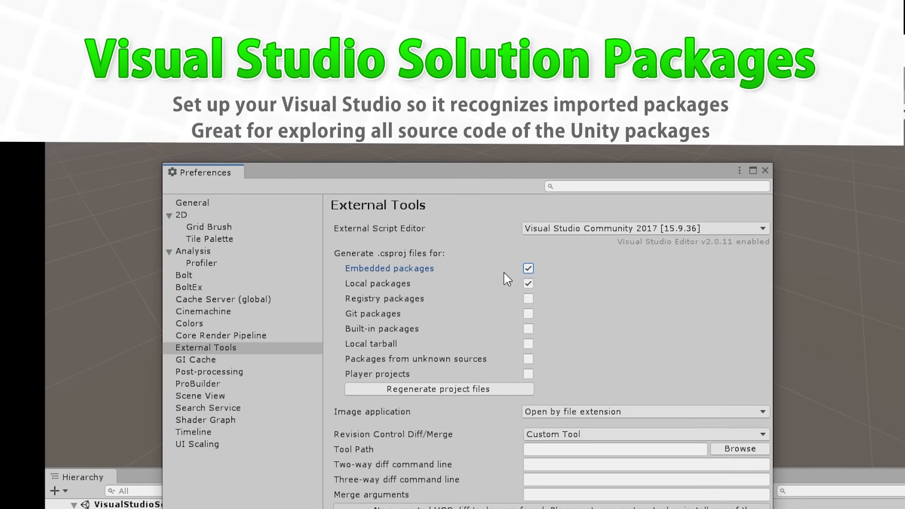
mouse_move(410, 292)
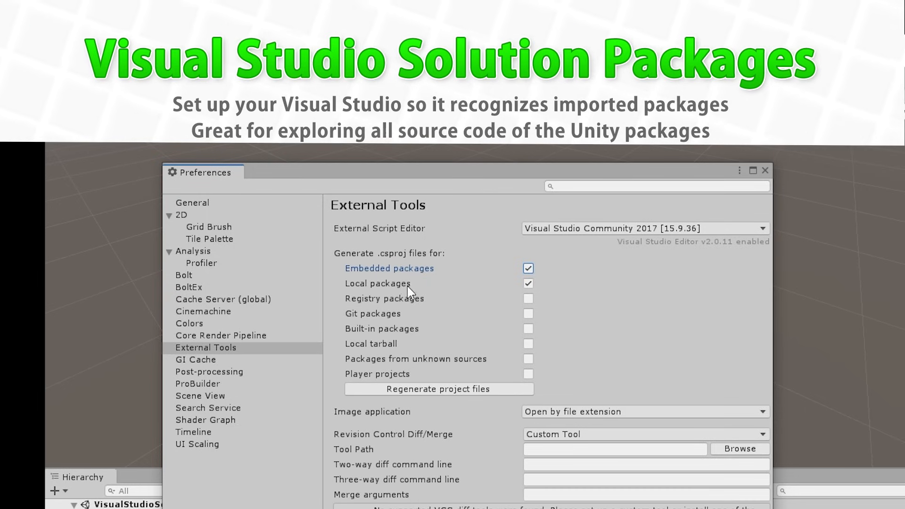
mouse_move(390, 288)
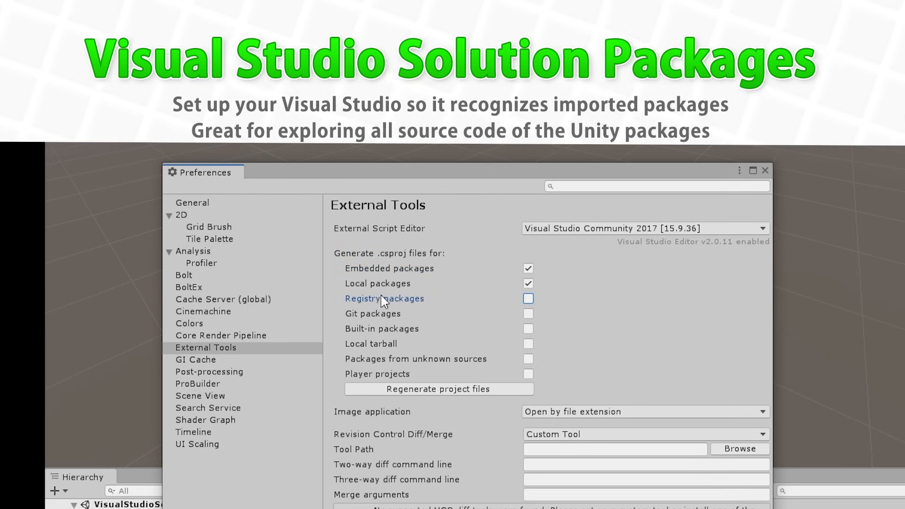
left_click(527, 299)
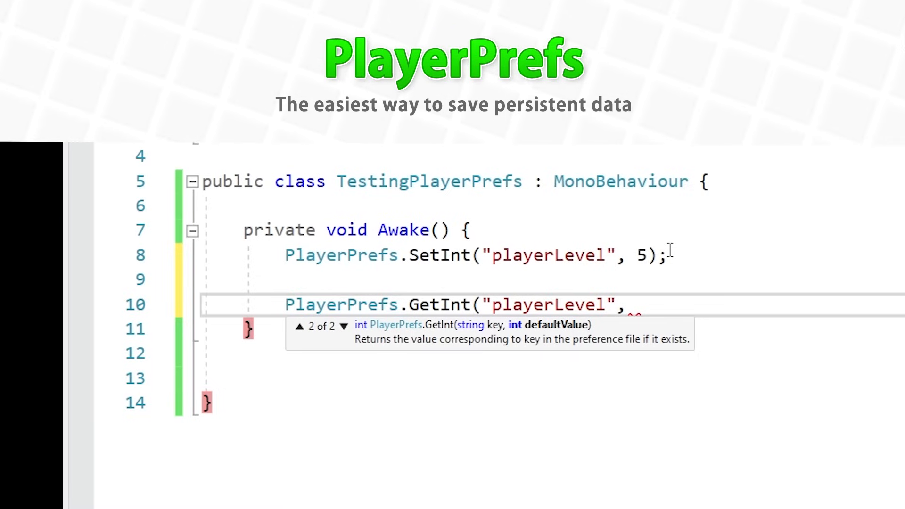
Step: Close the Debug.Log(PlayerPrefs.GetInt("playerLevel")) statement with ); and accept enabling the new input system backends
type(");")
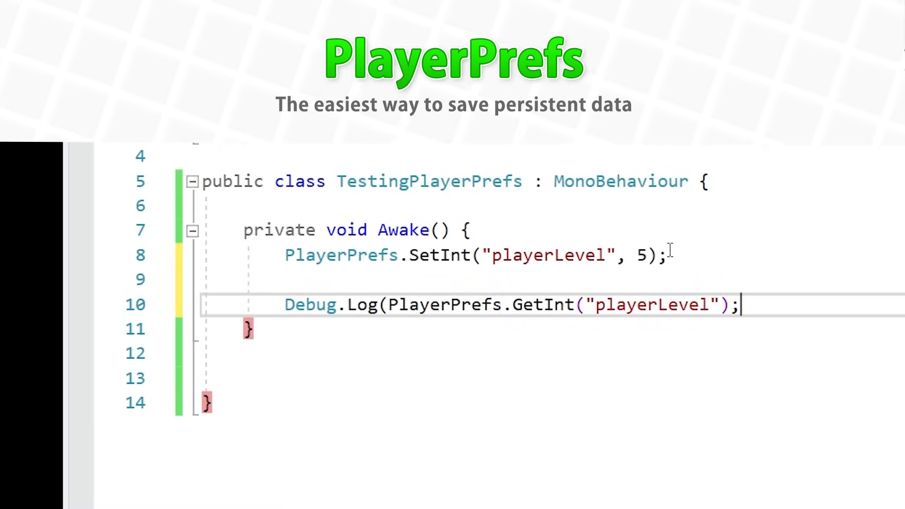
type(")")
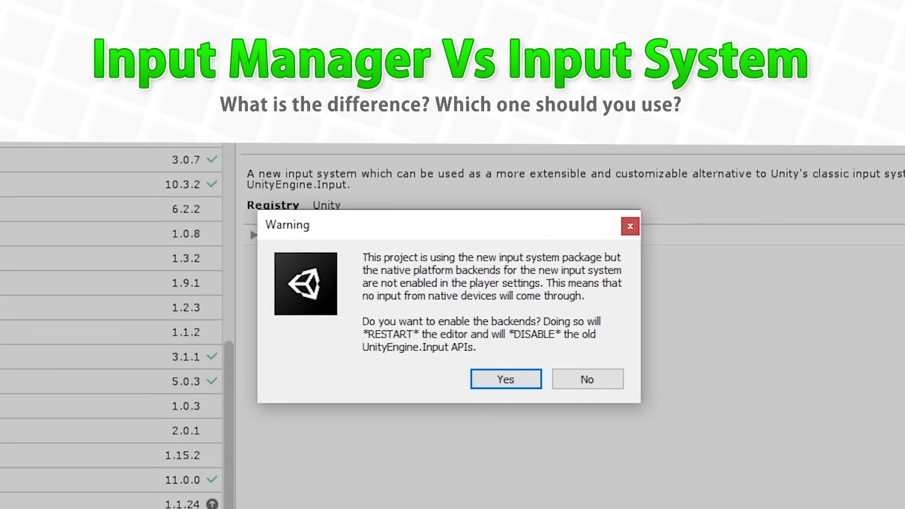
left_click(504, 379)
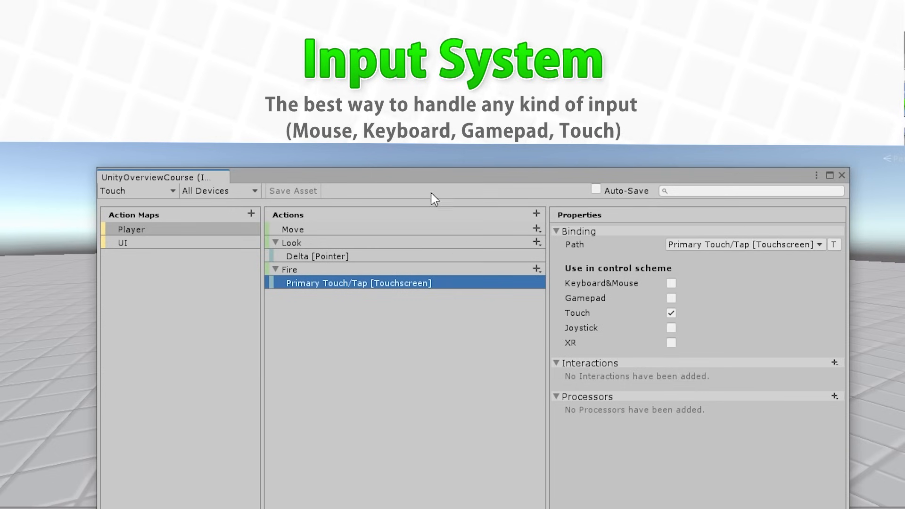
mouse_move(465, 348)
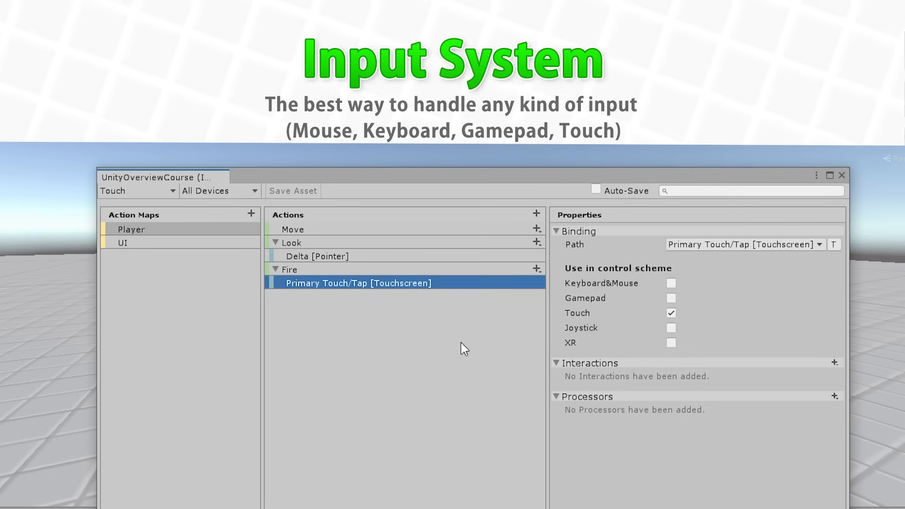
mouse_move(577, 309)
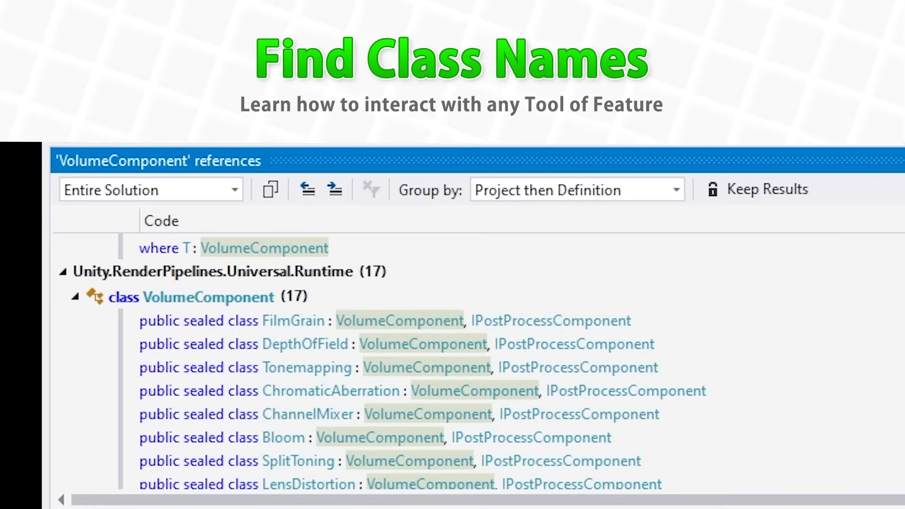
mouse_move(587, 266)
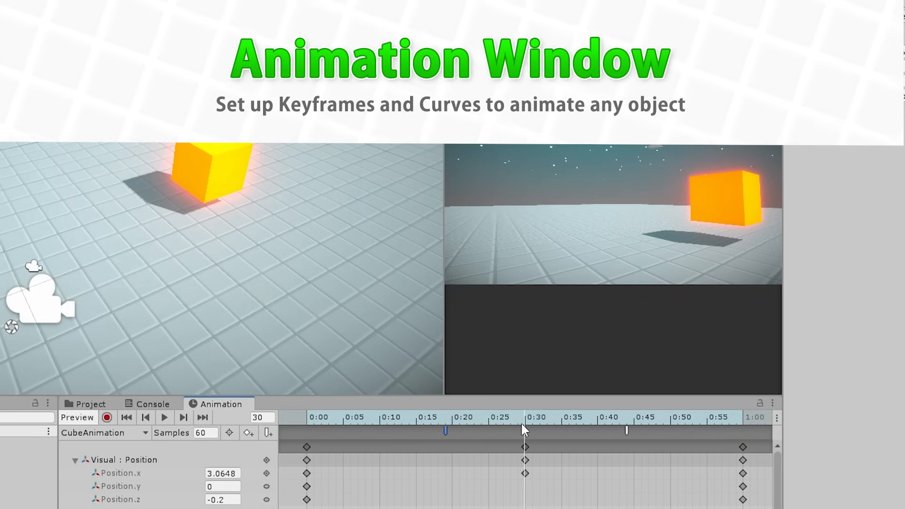
Step: Preview the cube at the animation's start and 0:30 keyframes, then move on to the humanoid Animation Avatar
left_click(309, 417)
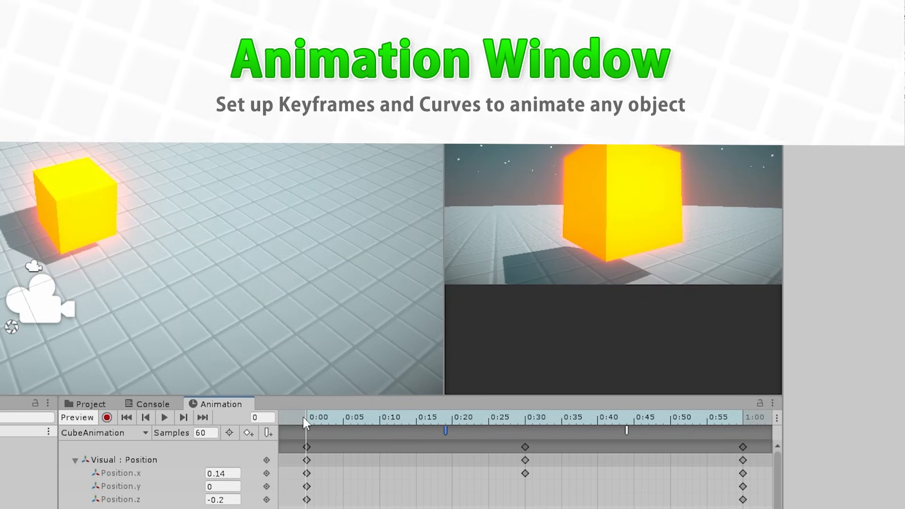
left_click(564, 417)
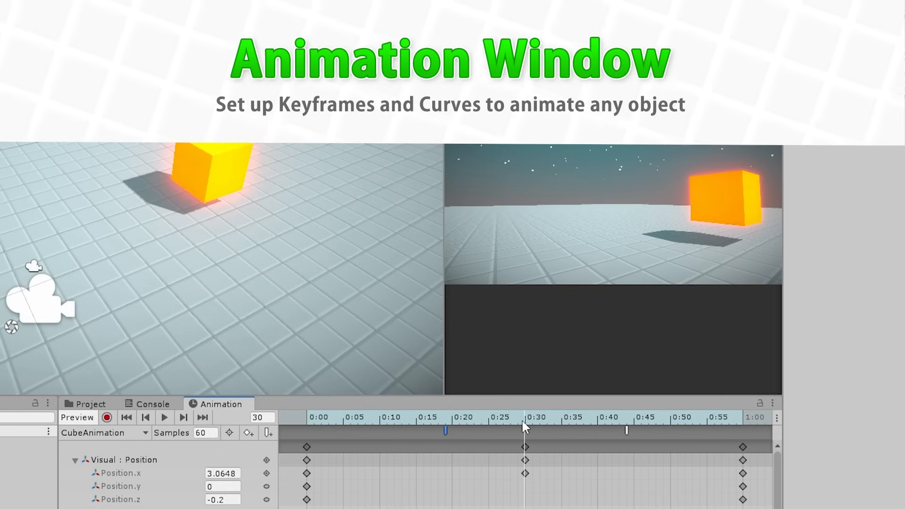
left_click(235, 173)
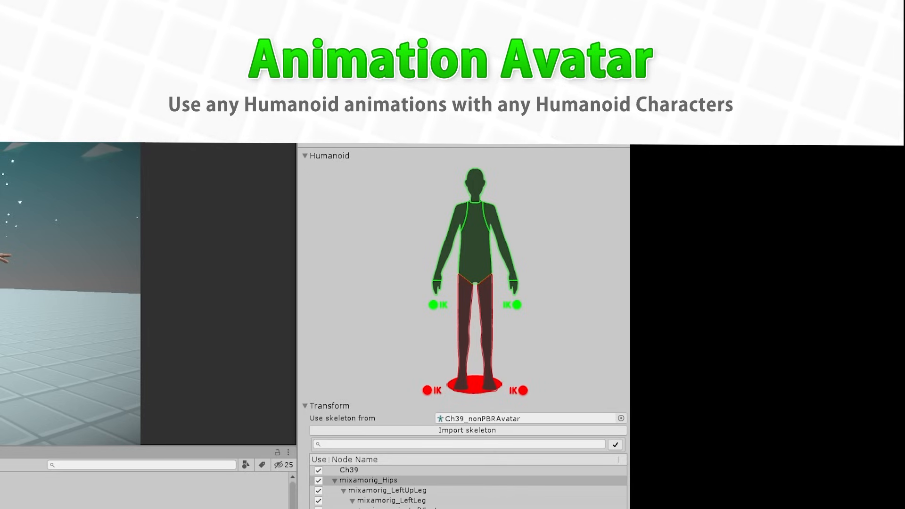
mouse_move(487, 505)
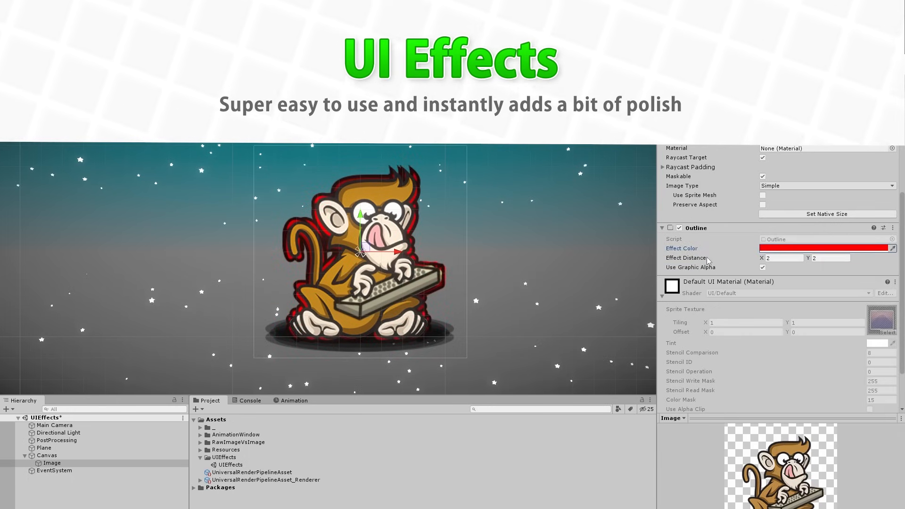
Step: Pick red FF0000 for the Outline effect colour, then begin a JSON object with a "health" key
left_click(824, 248)
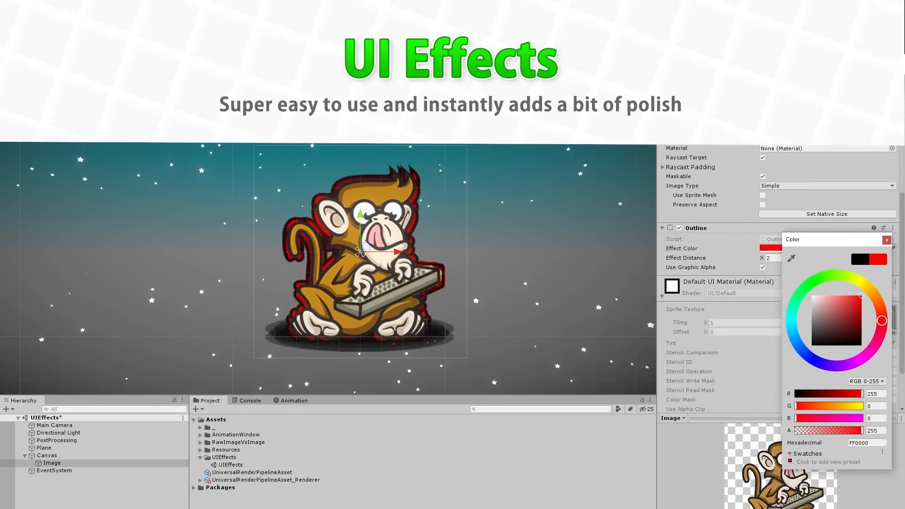
left_click(886, 239)
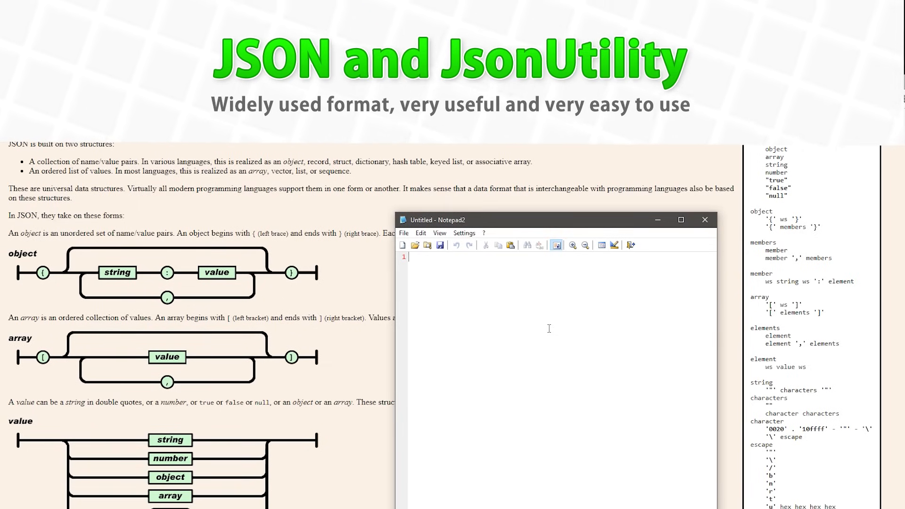
type("{")
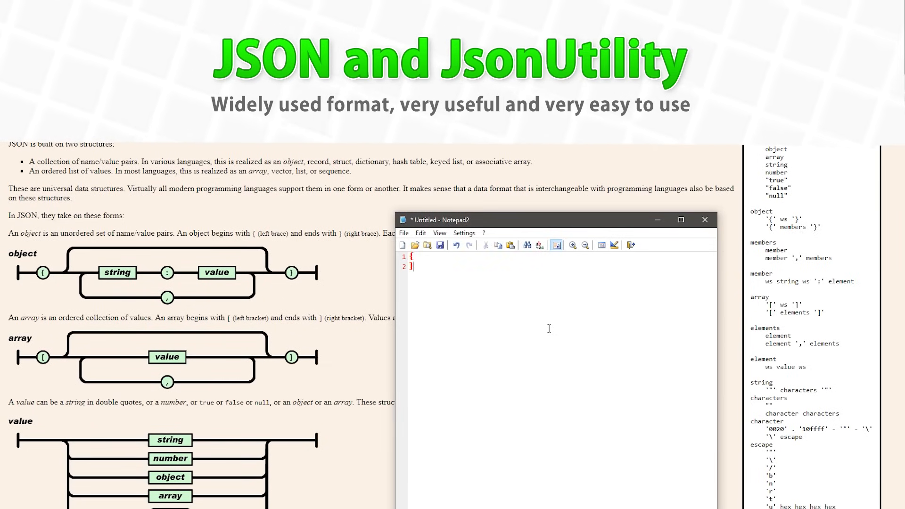
key("Enter")
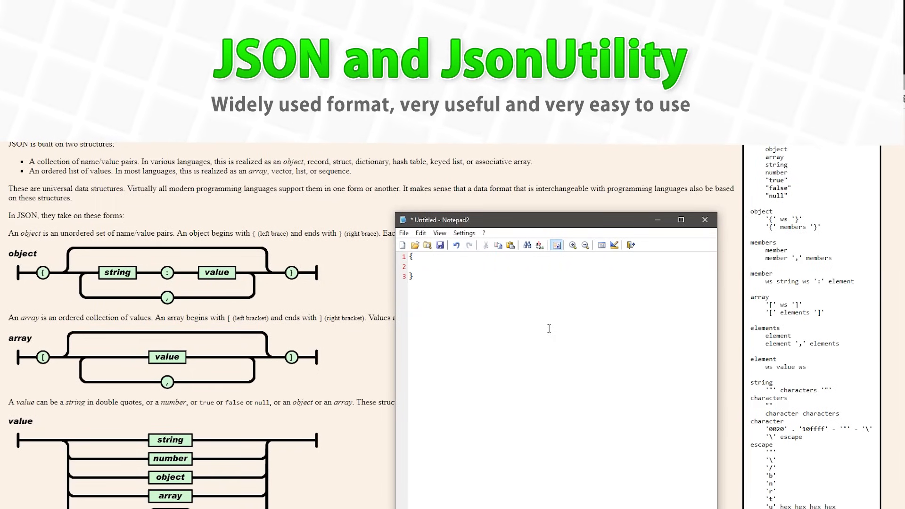
type("\"health\"")
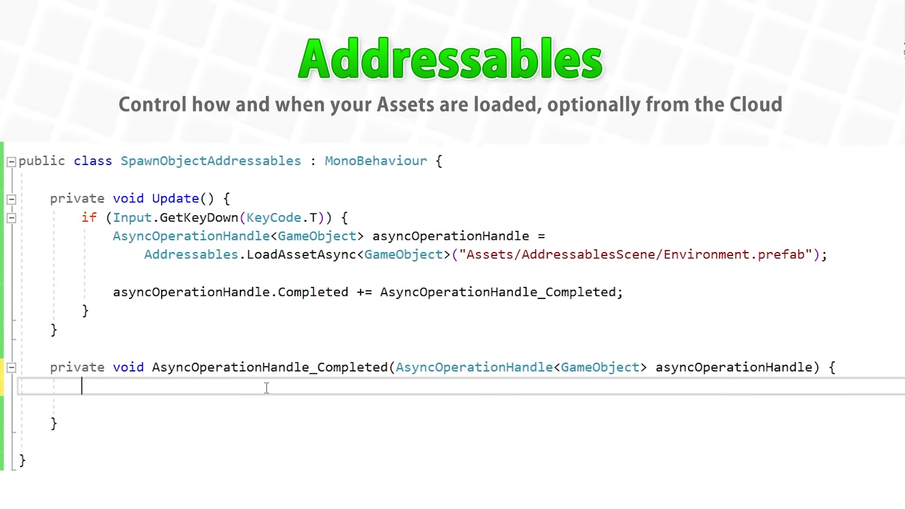
Step: Write if (asyncOperationHandle.Status ==, then choose Cloud Content Delivery buckets as the remote bundle location
type("if (asyncOperationHandle.")
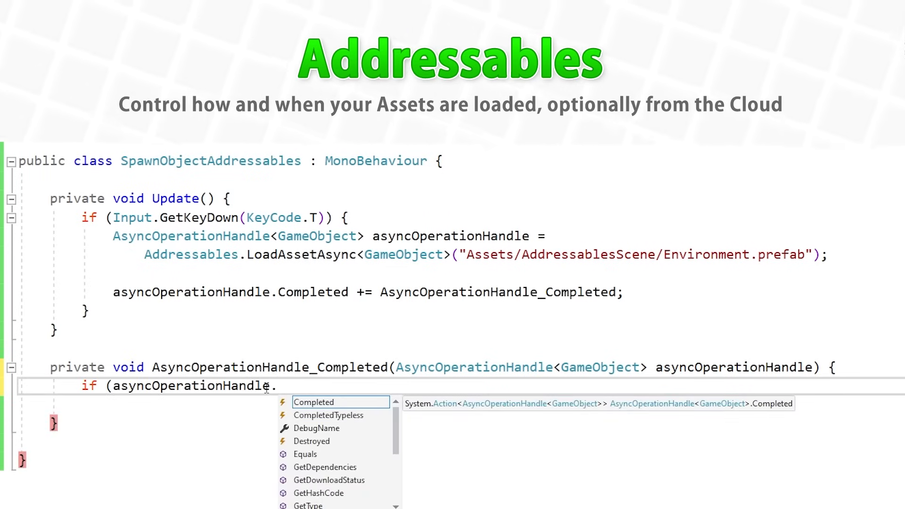
type("Status ==")
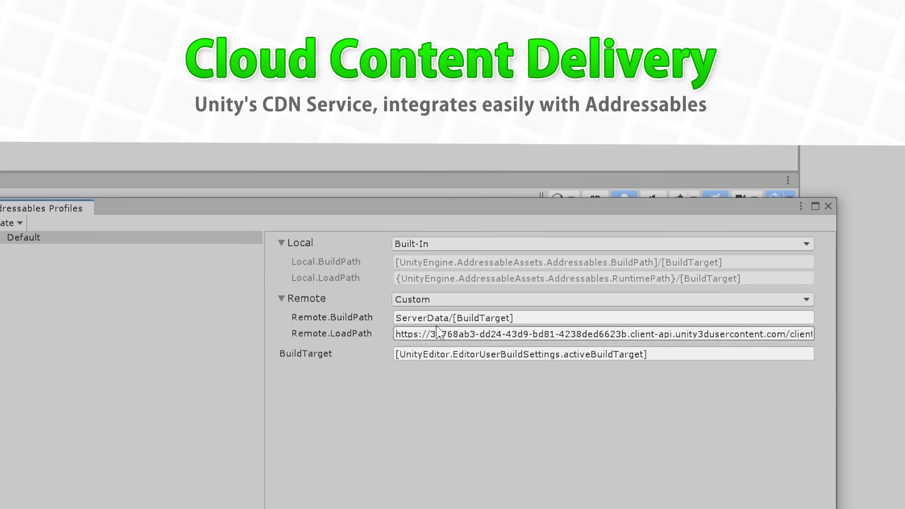
left_click(602, 298)
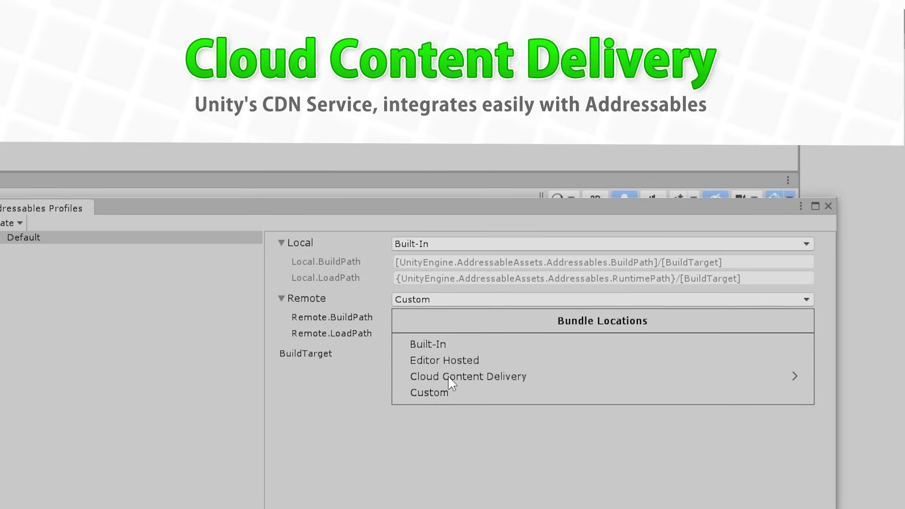
left_click(468, 376)
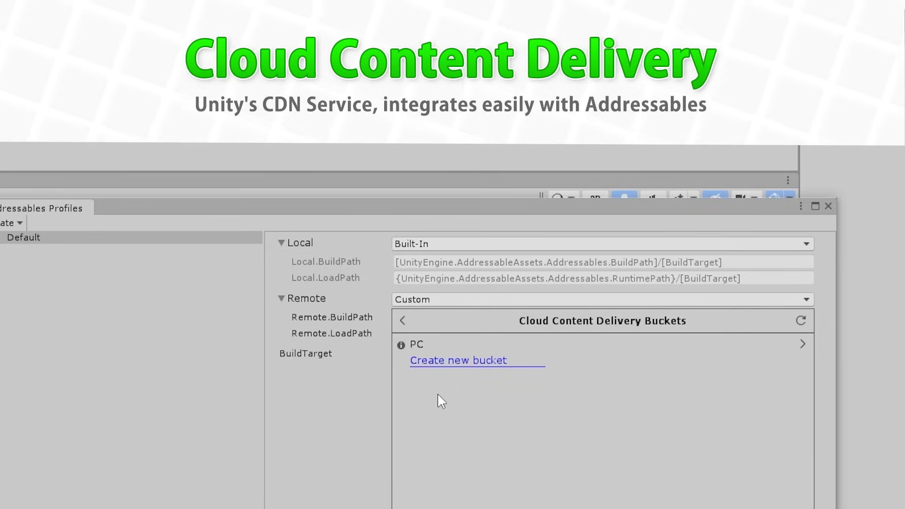
mouse_move(413, 351)
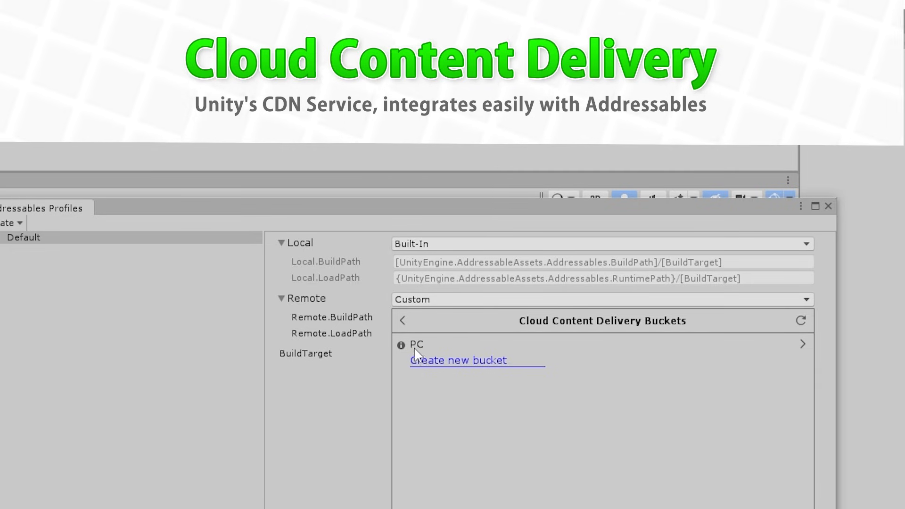
mouse_move(430, 351)
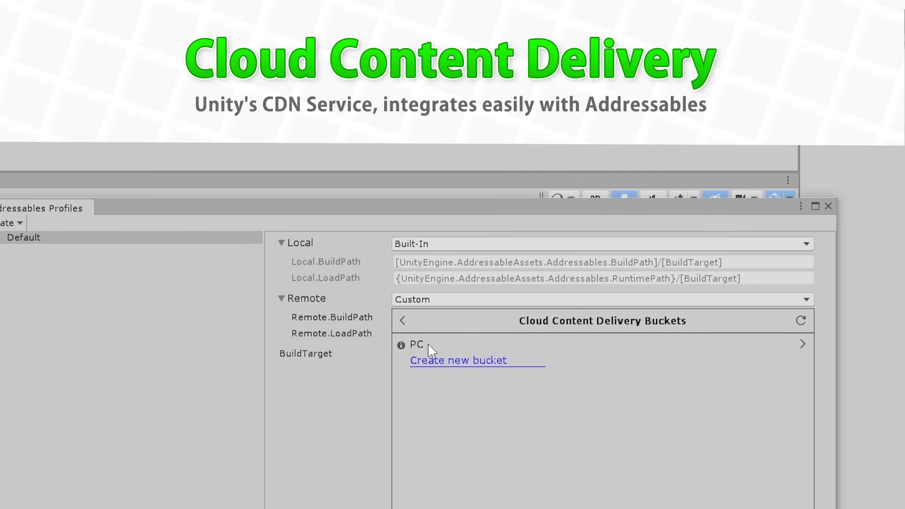
Step: Select the PC bucket as the remote content location
left_click(416, 344)
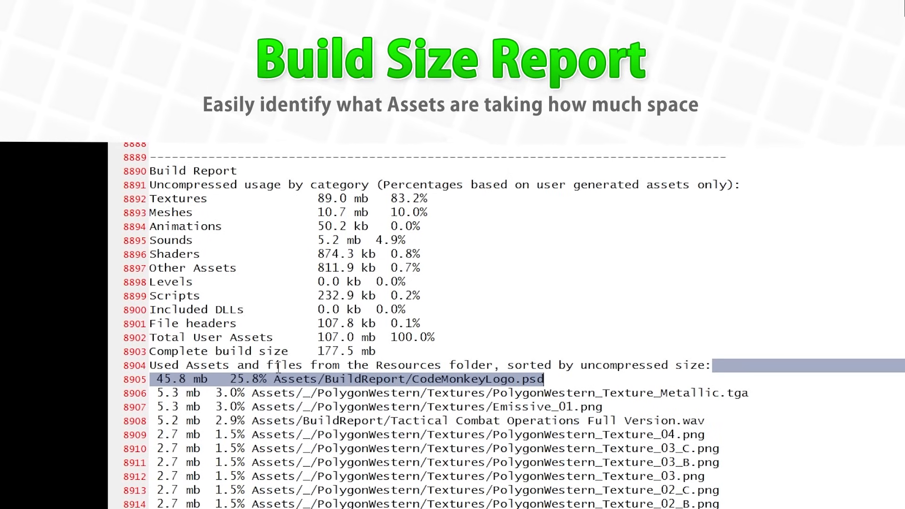
mouse_move(375, 387)
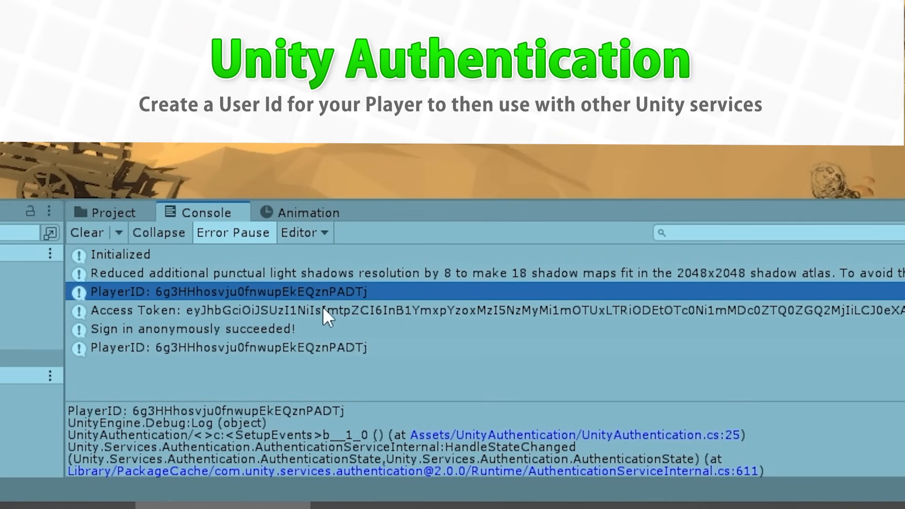
mouse_move(190, 367)
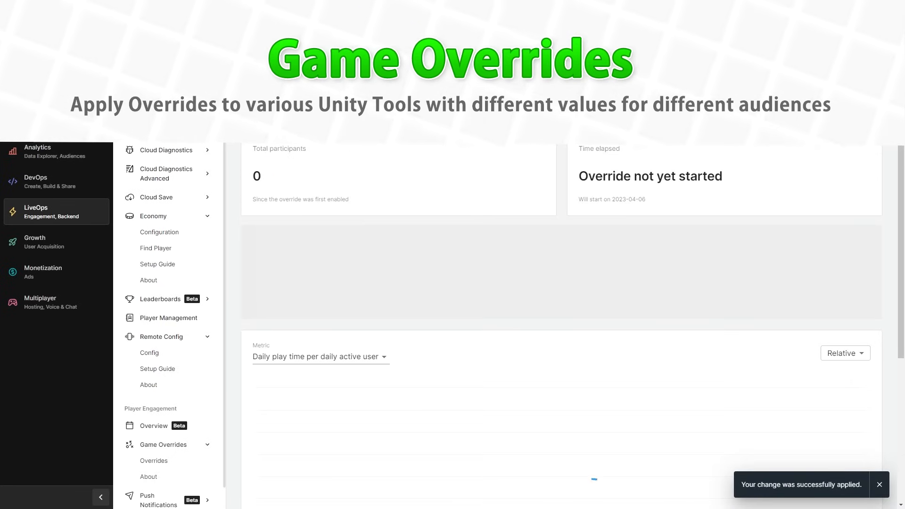
Step: Scroll down to the override's participant metrics chart
scroll("down", 3)
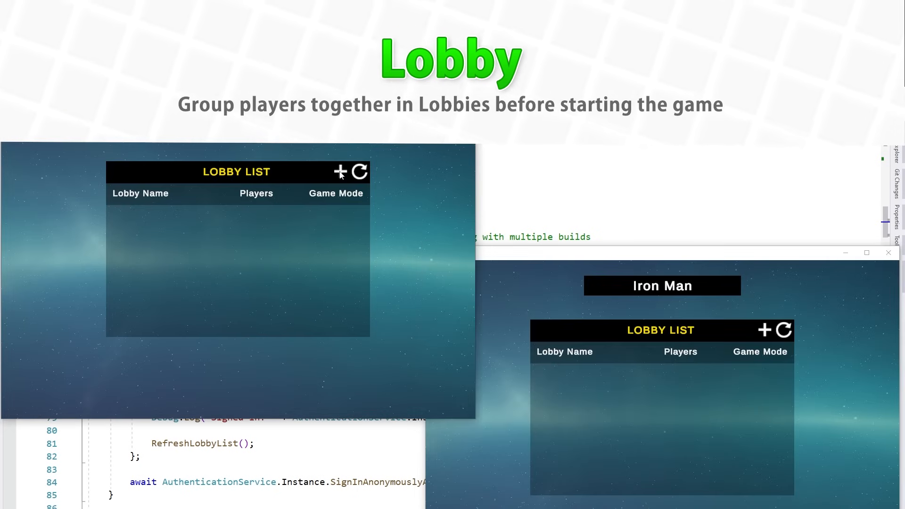
Step: Start creating a new lobby from the Lobby List's + button
left_click(341, 170)
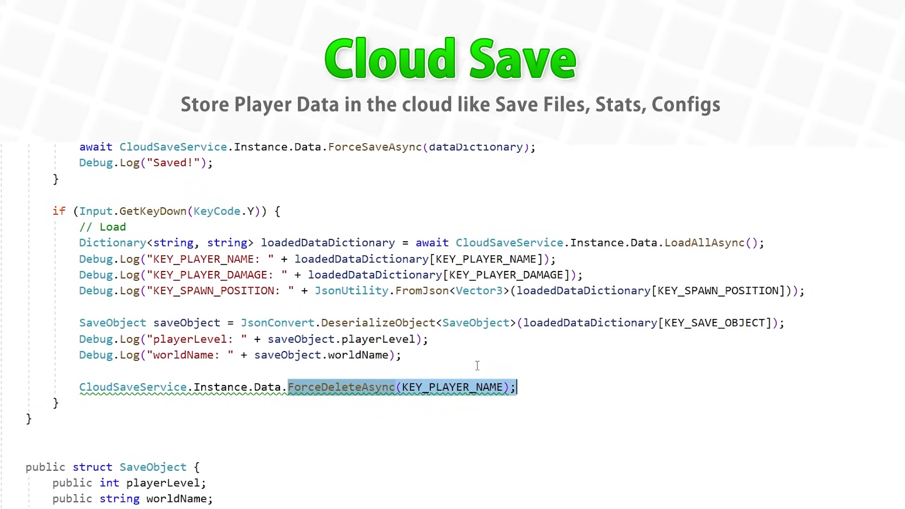
Step: Write LoadAsync(new HashSet<string> in place of the player-name delete call
type("LoadAsync")
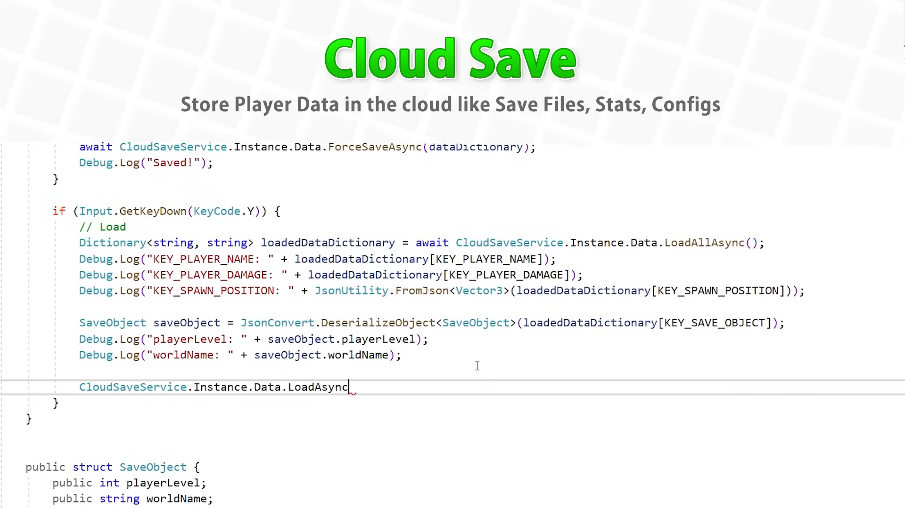
type("(")
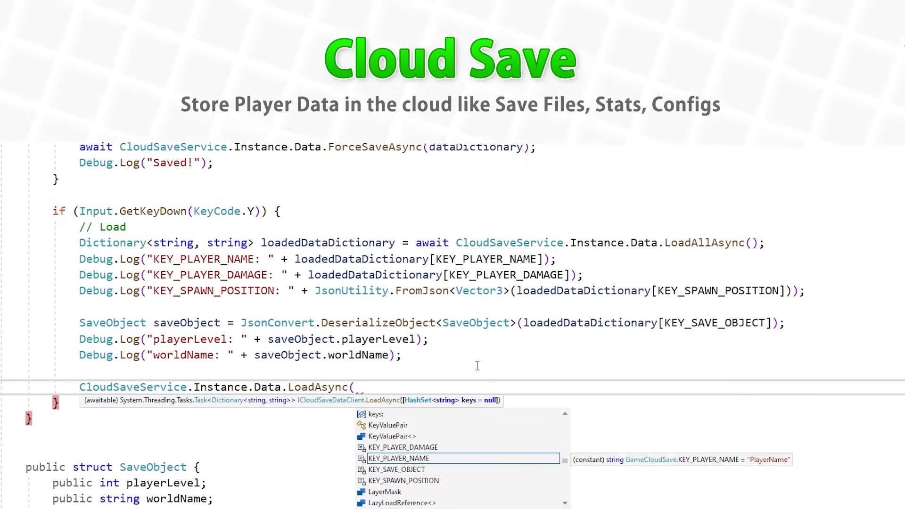
type("new HashSet<string>")
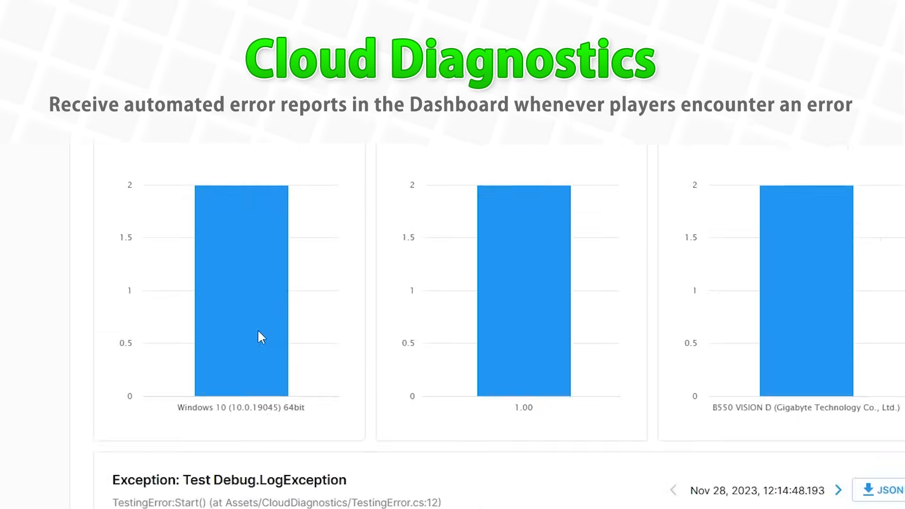
Step: Highlight the exception report's stack trace lines and view its Logs
scroll("down", 3)
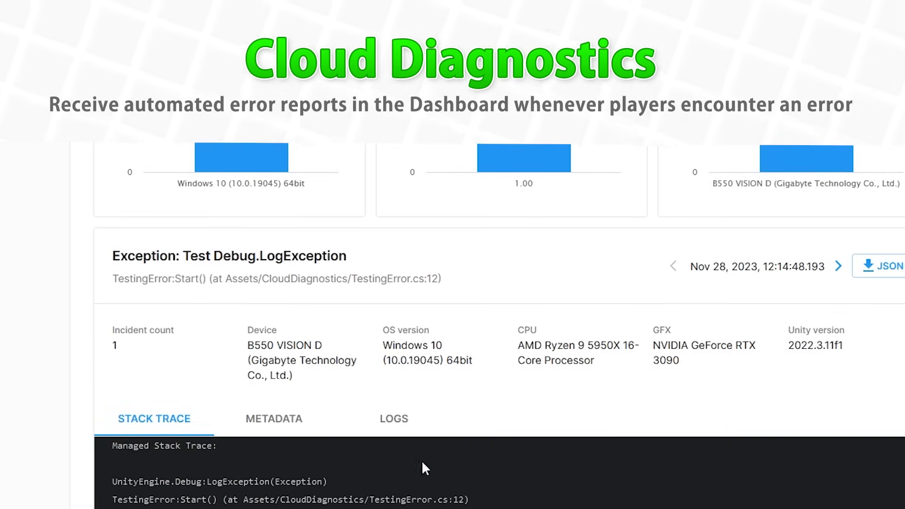
left_click_drag(114, 482, 470, 500)
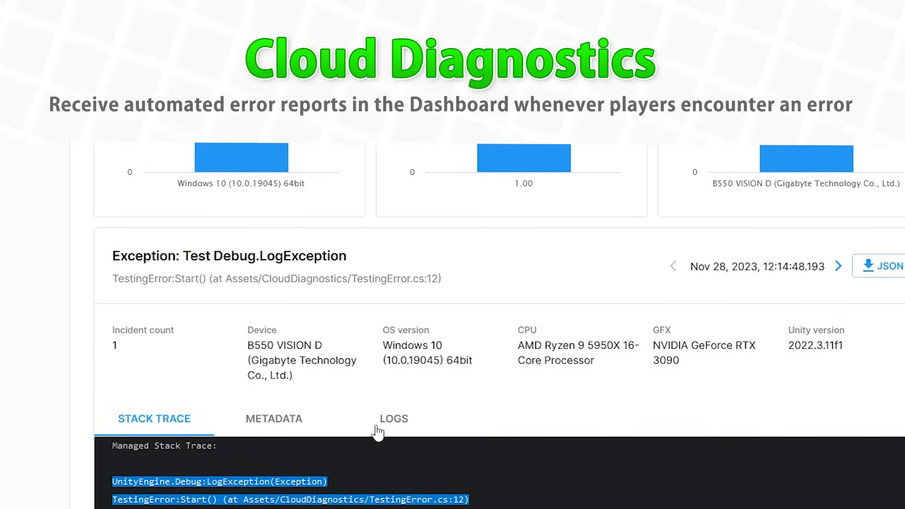
left_click(393, 419)
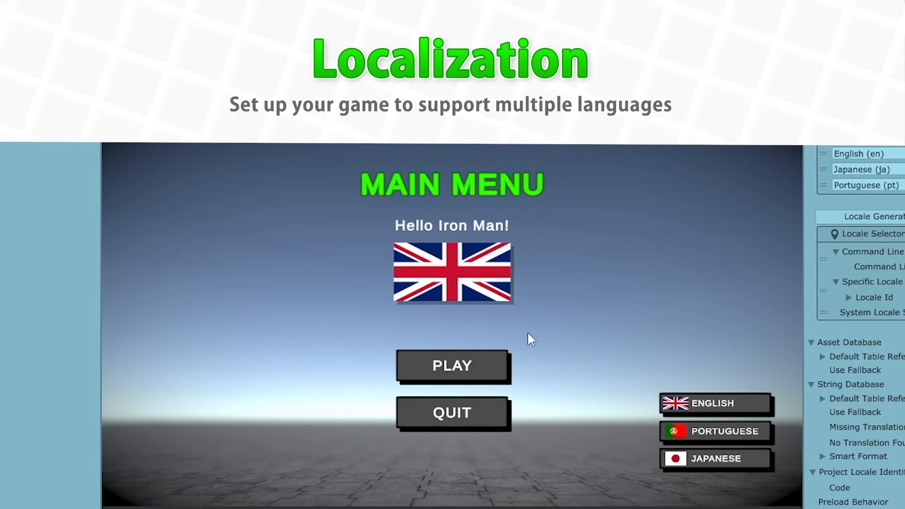
Step: Switch the main menu locale to Japanese in Play mode
left_click(715, 459)
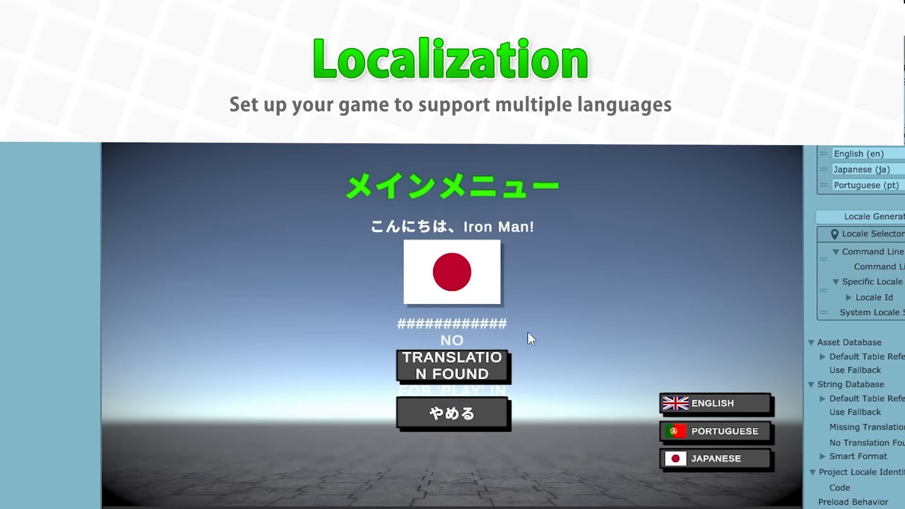
left_click(716, 402)
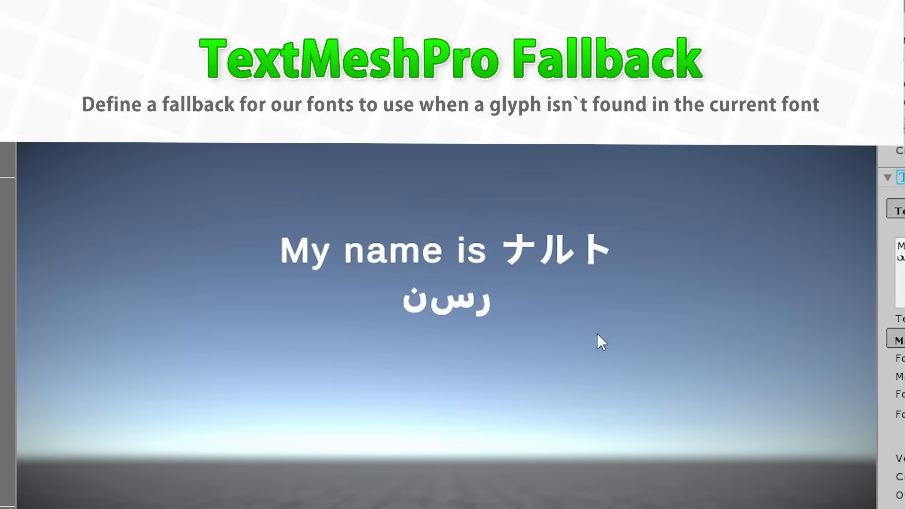
mouse_move(294, 276)
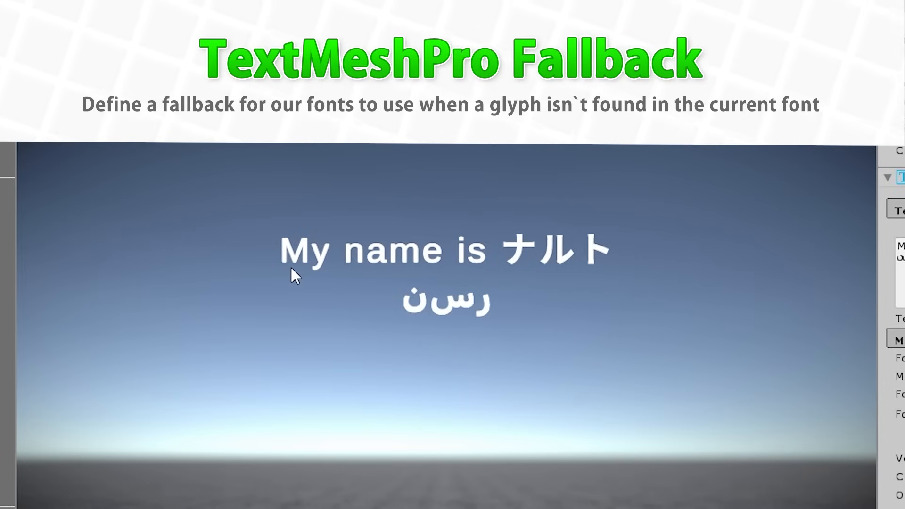
mouse_move(629, 320)
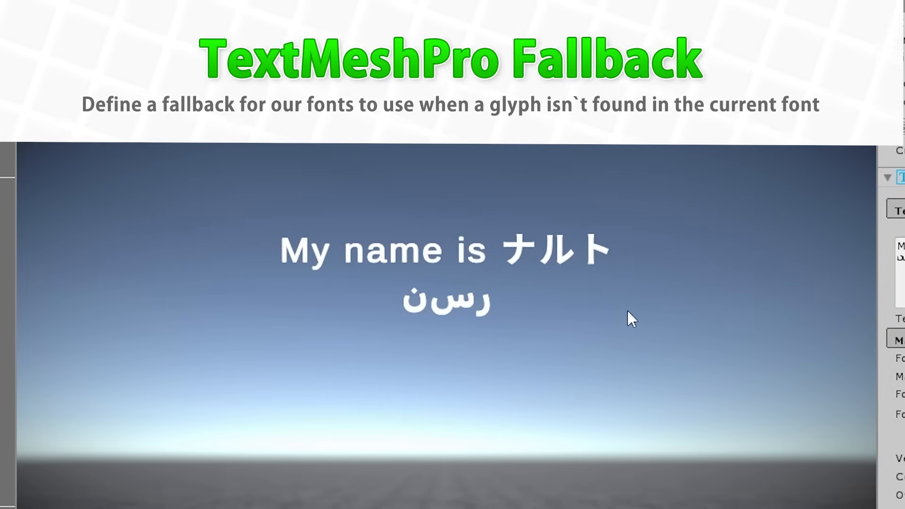
mouse_move(648, 461)
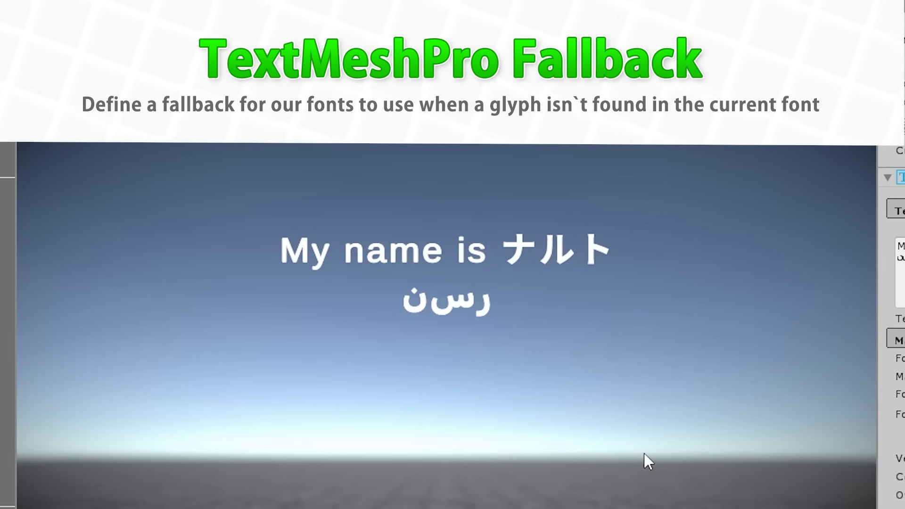
mouse_move(747, 423)
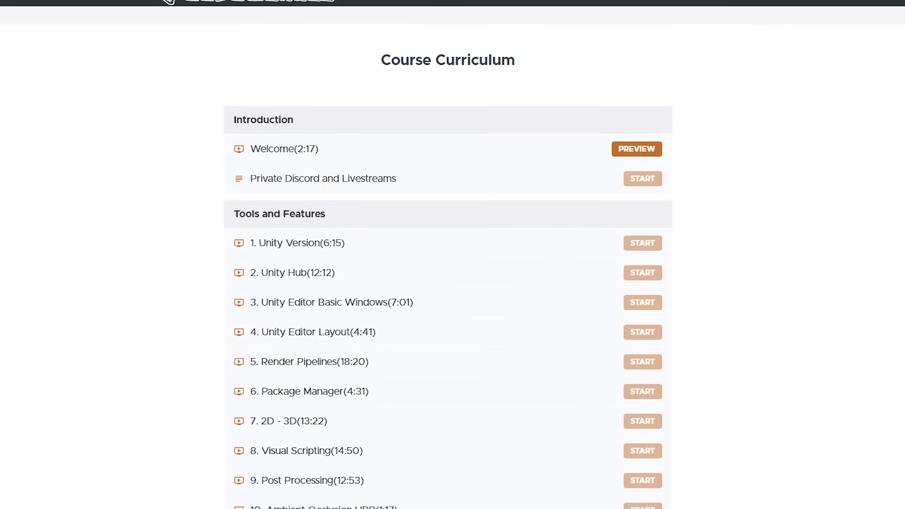
Step: Scroll the curriculum down to the Game Overrides lecture and return to the course landing page
scroll("down", 3)
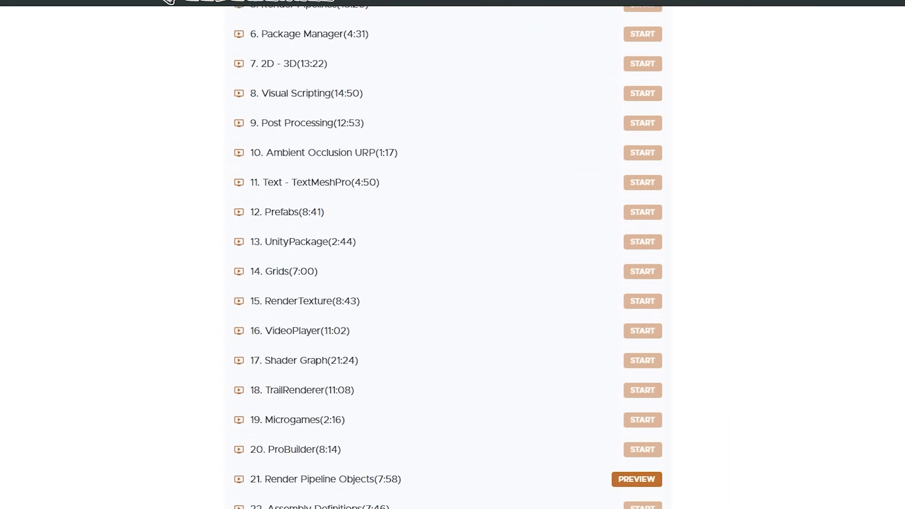
scroll("down", 3)
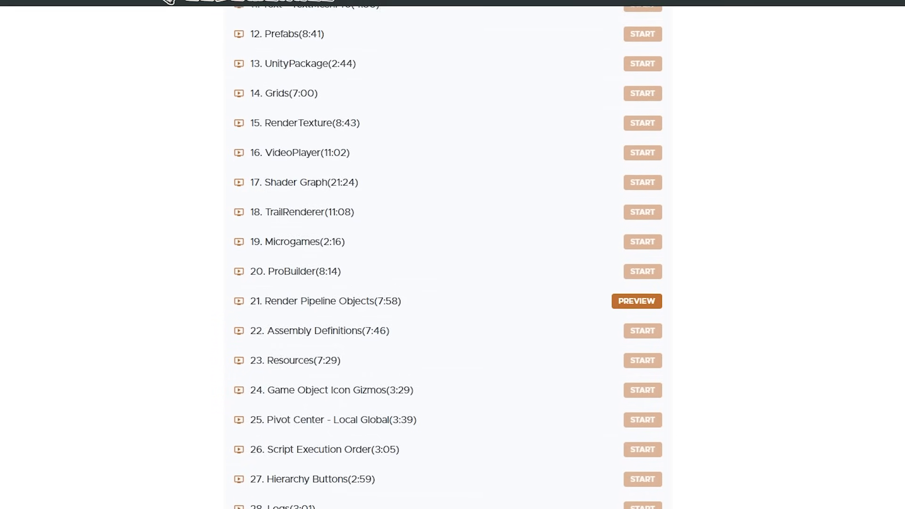
scroll("down", 3)
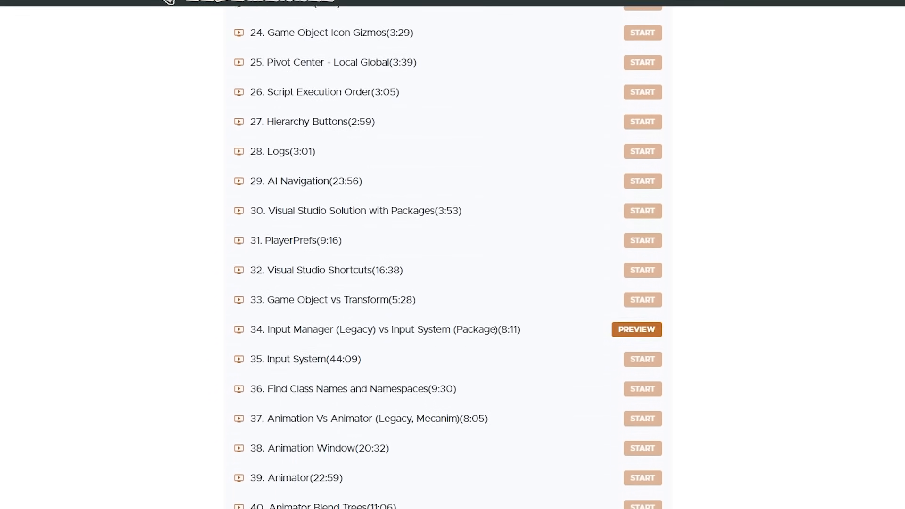
scroll("down", 3)
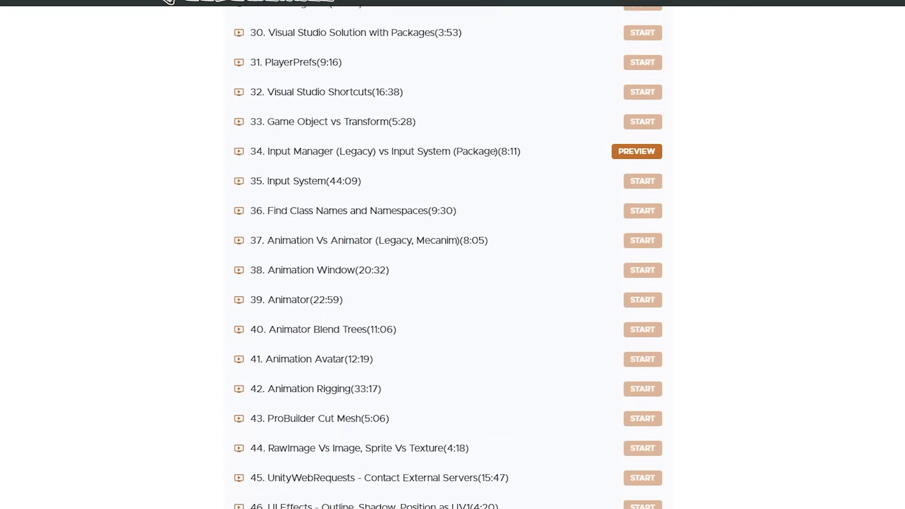
scroll("down", 3)
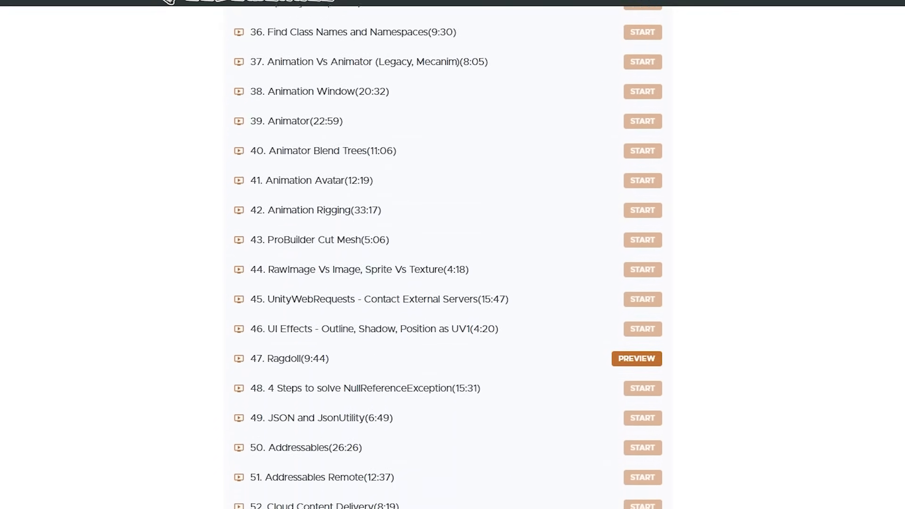
scroll("down", 3)
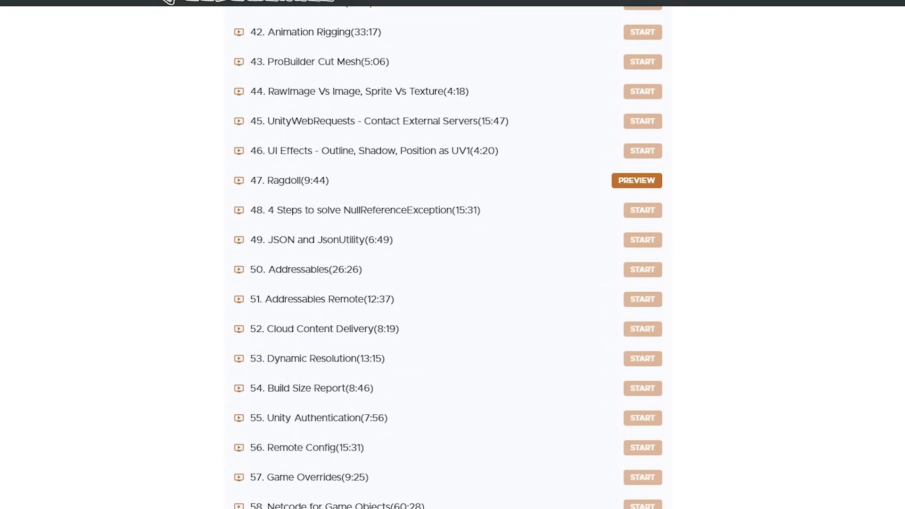
left_click(635, 180)
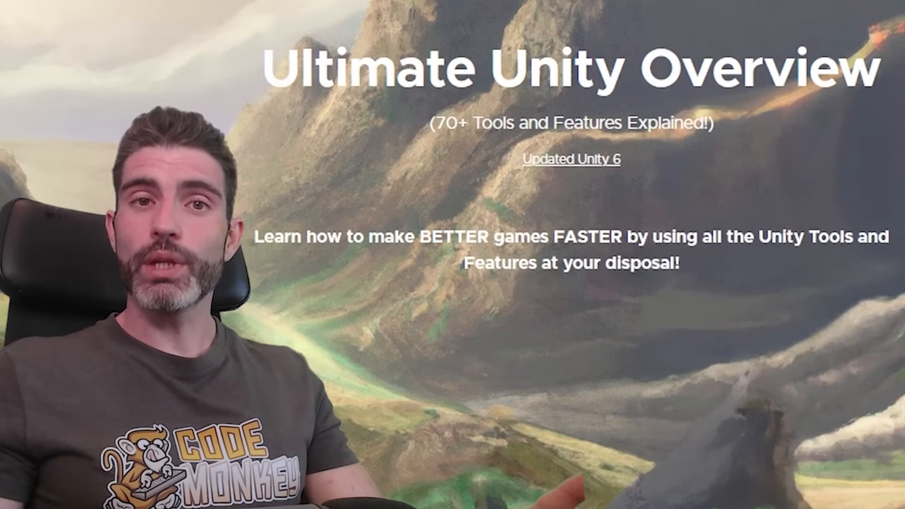